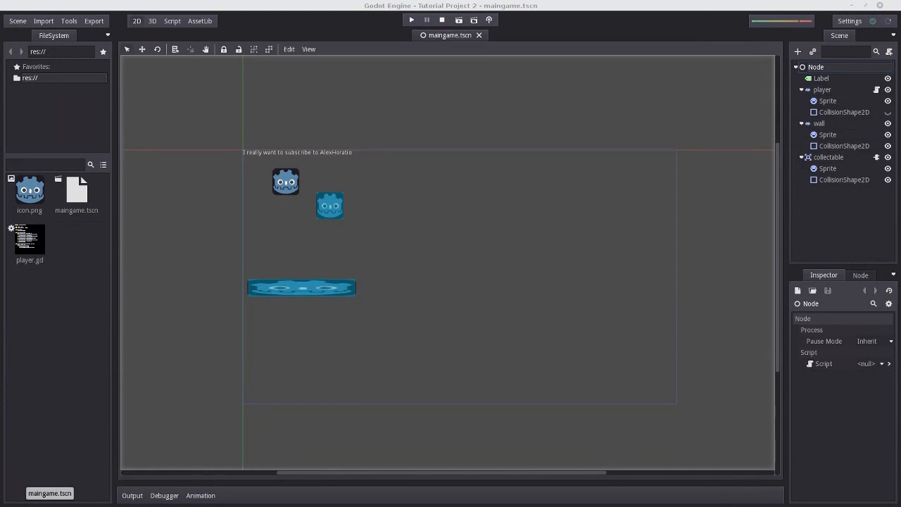
pyautogui.moveTo(393, 292)
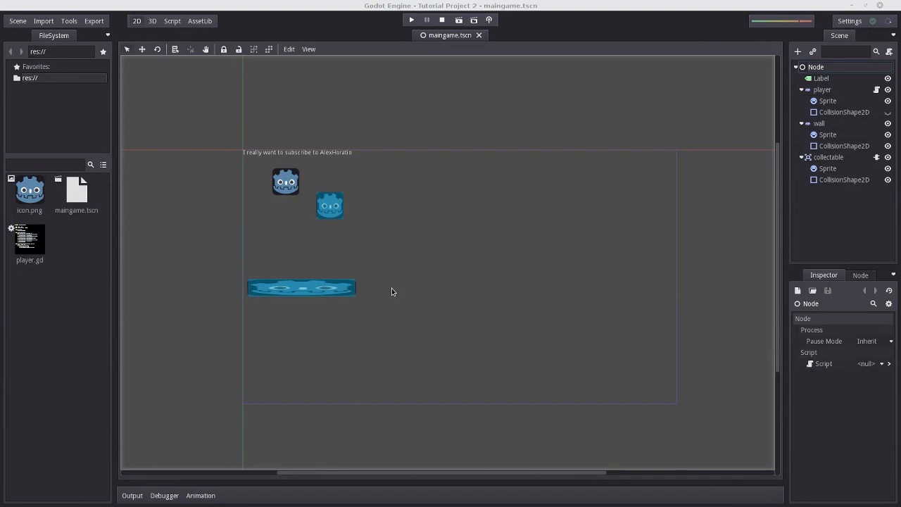
pyautogui.moveTo(17, 29)
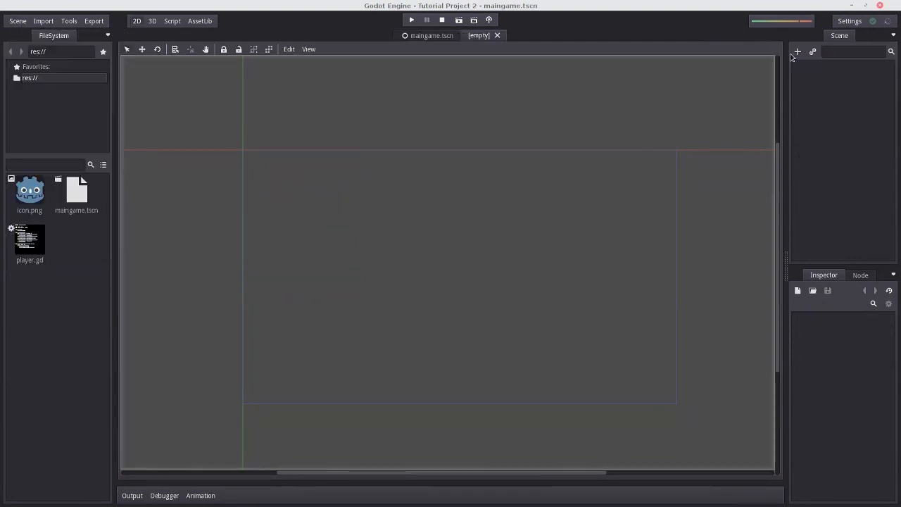
# Create a KinematicBody2D root with Sprite and CollisionShape2D children
pyautogui.click(797, 51)
pyautogui.write('k')
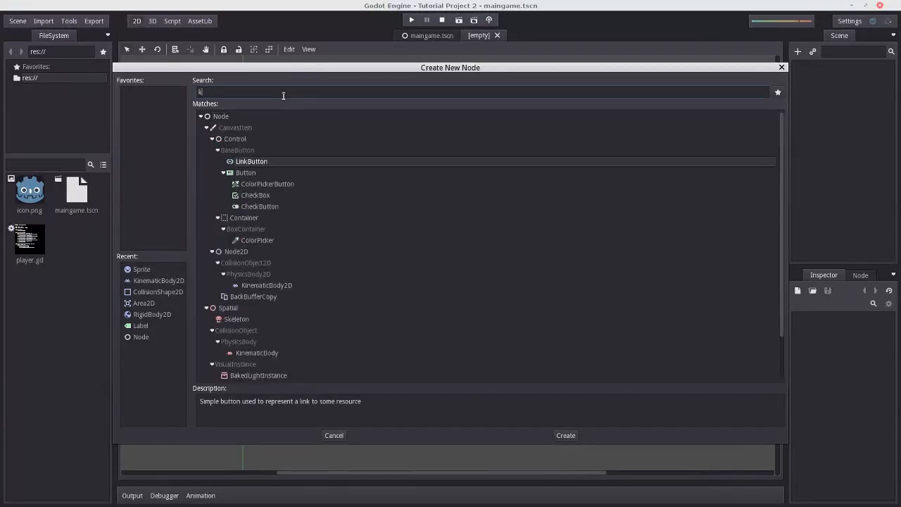
pyautogui.click(566, 435)
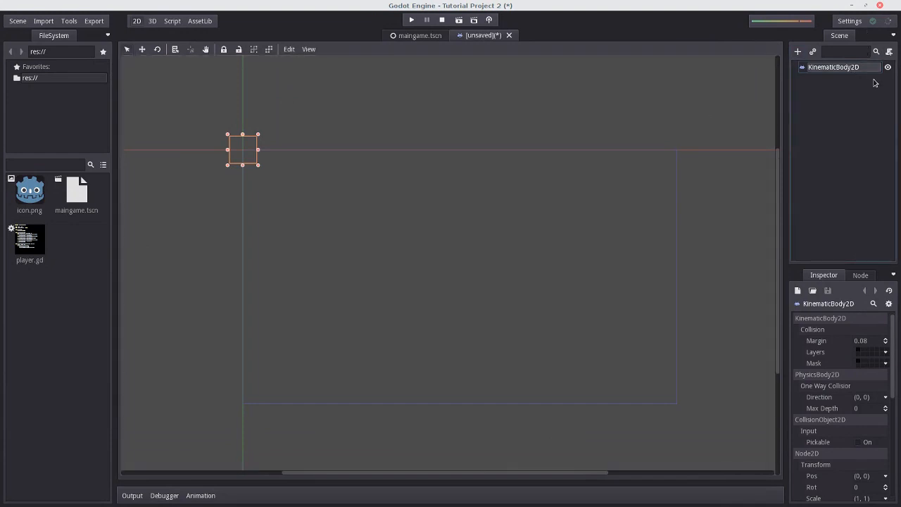
pyautogui.click(798, 51)
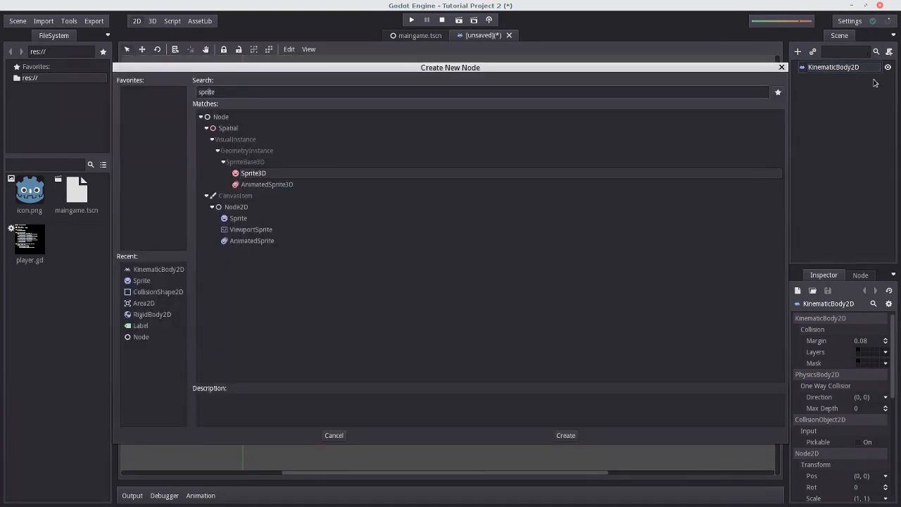
pyautogui.click(566, 435)
pyautogui.write('collision')
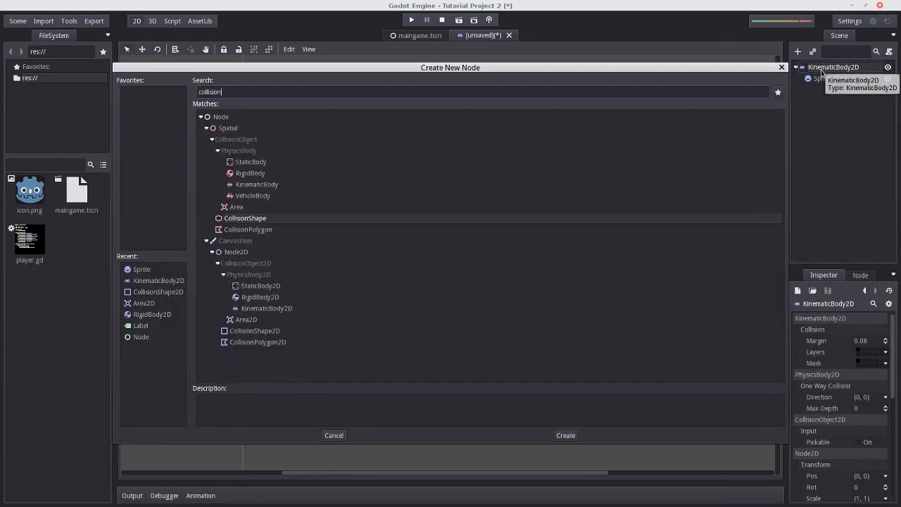
pyautogui.click(566, 435)
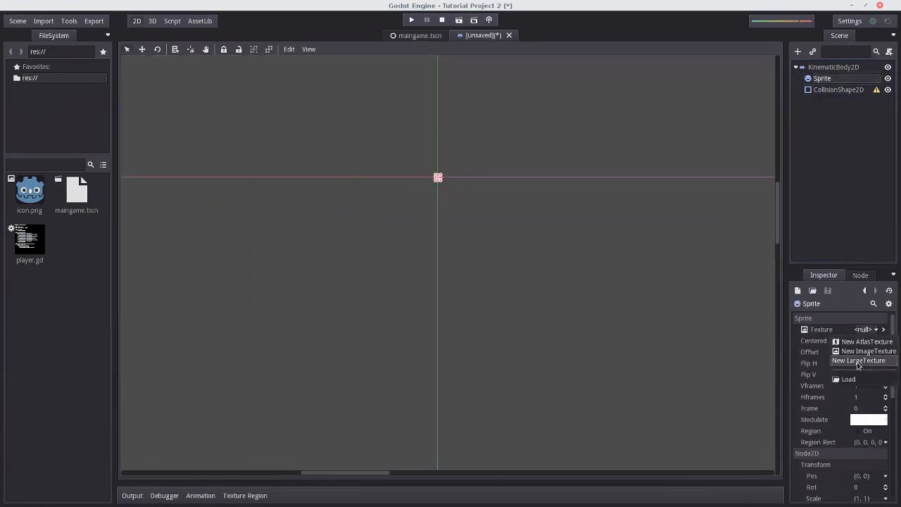
# Give the Sprite the icon.png texture and the collision a RectangleShape2D sized to cover the icon
pyautogui.click(848, 378)
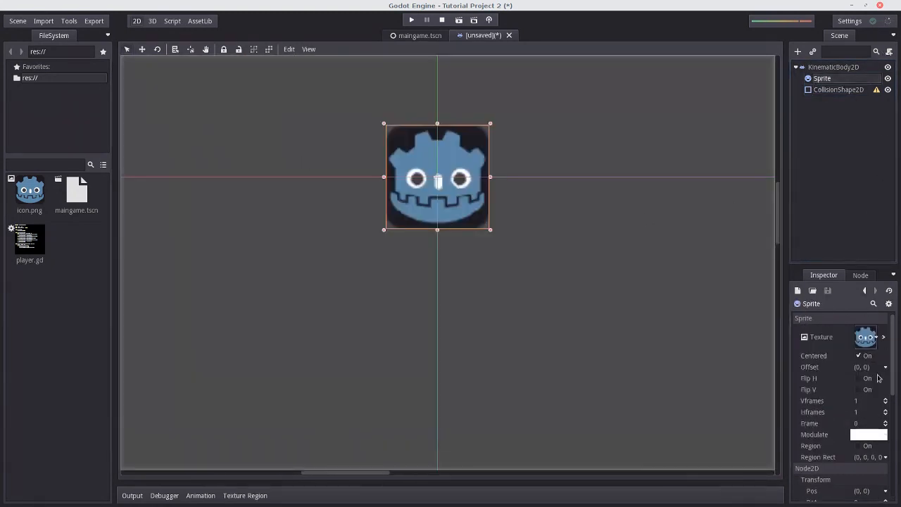
pyautogui.click(838, 90)
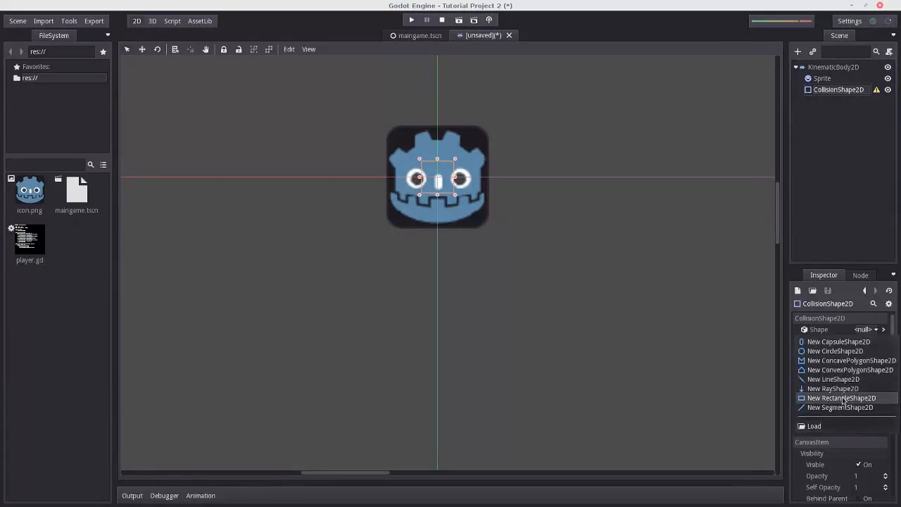
pyautogui.click(842, 397)
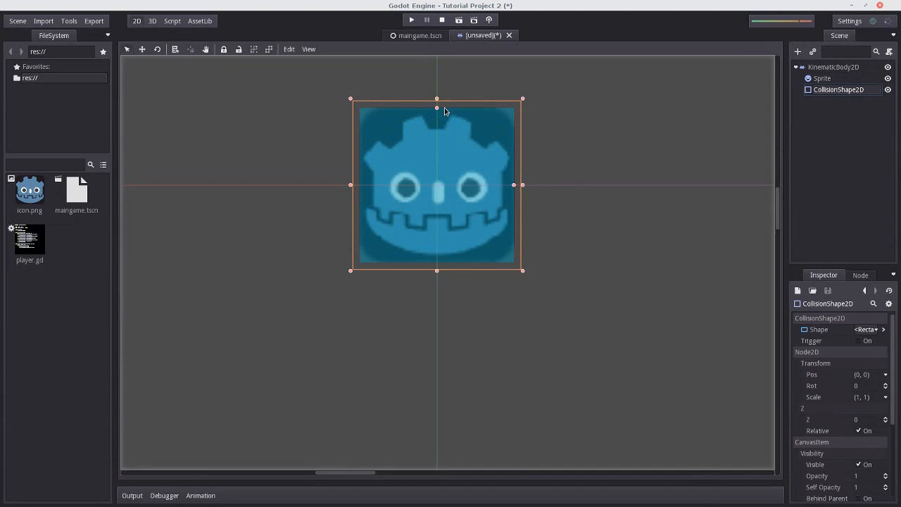
pyautogui.click(417, 35)
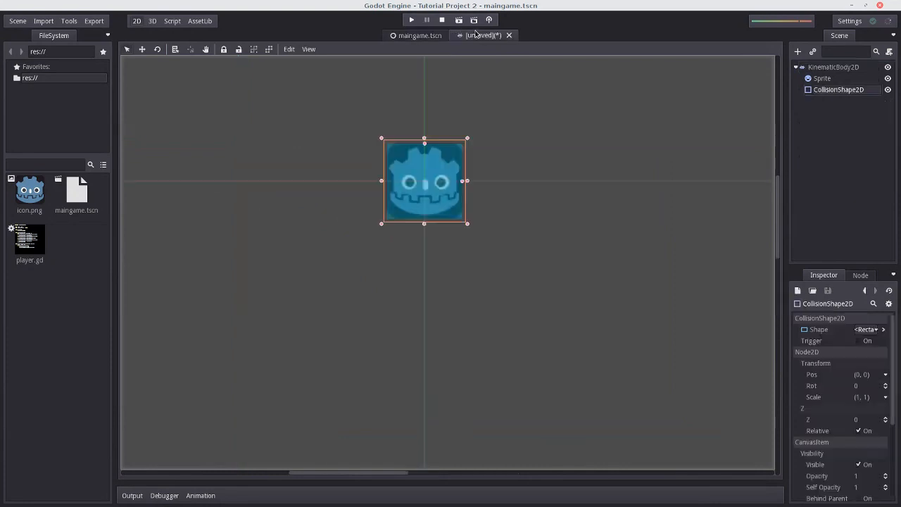
# Rename the root to mover, save as mover.tscn, and begin attaching a script to it
pyautogui.click(834, 68)
pyautogui.write('mover')
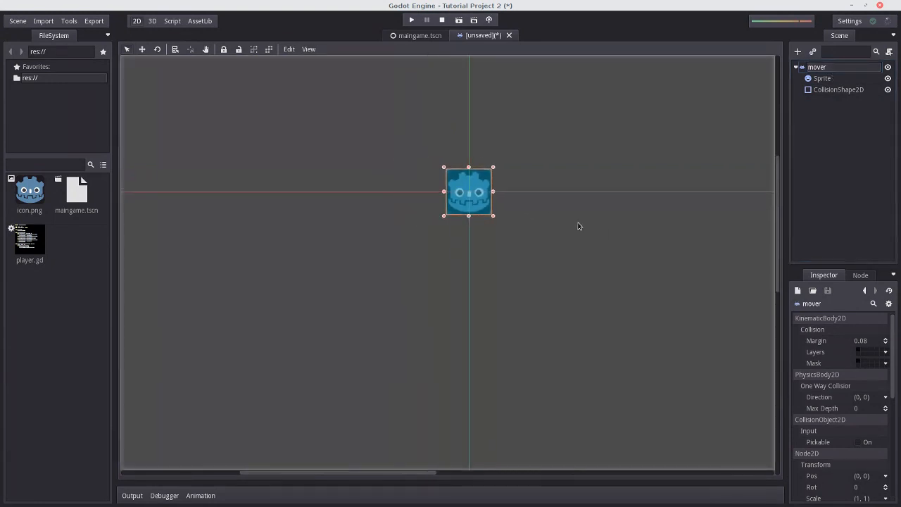
pyautogui.moveTo(468, 191); pyautogui.dragTo(431, 182)
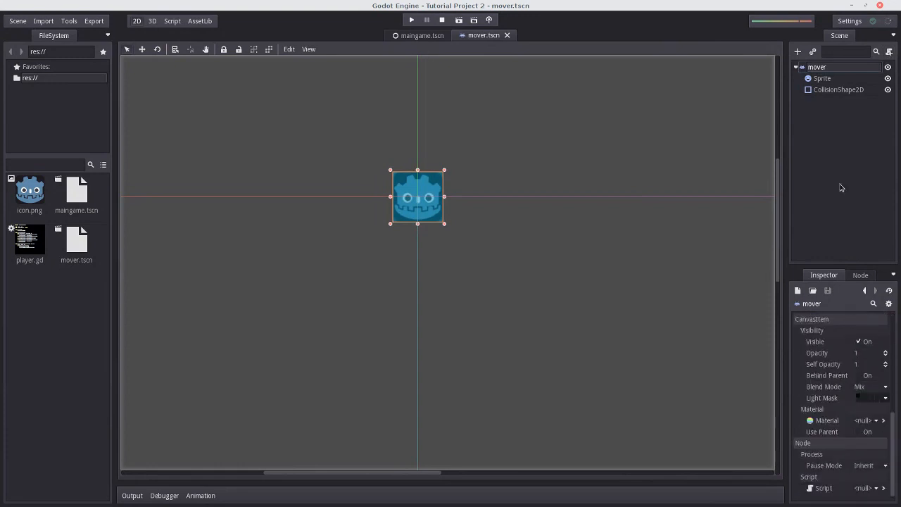
pyautogui.click(876, 488)
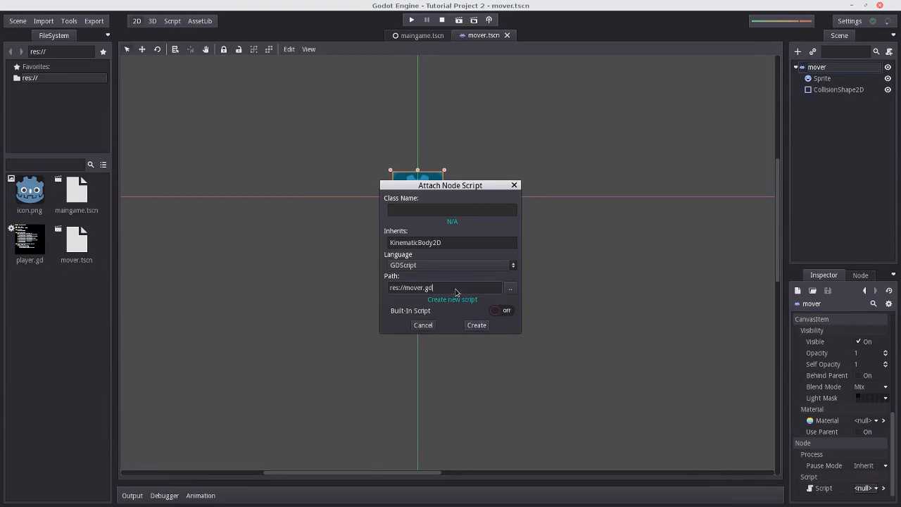
# Create mover.gd with set_process(true) in _ready and move(Vector2(1, 0)) in _process
pyautogui.click(476, 324)
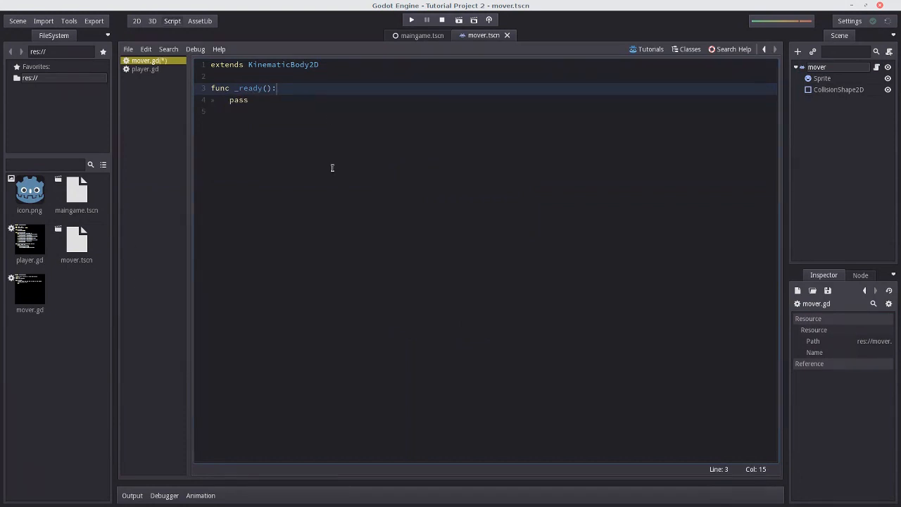
pyautogui.click(137, 21)
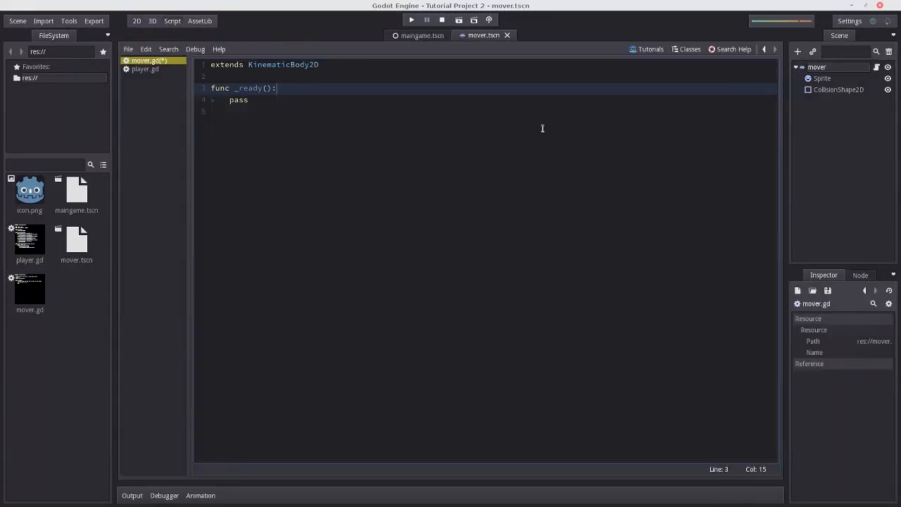
pyautogui.doubleClick(238, 98)
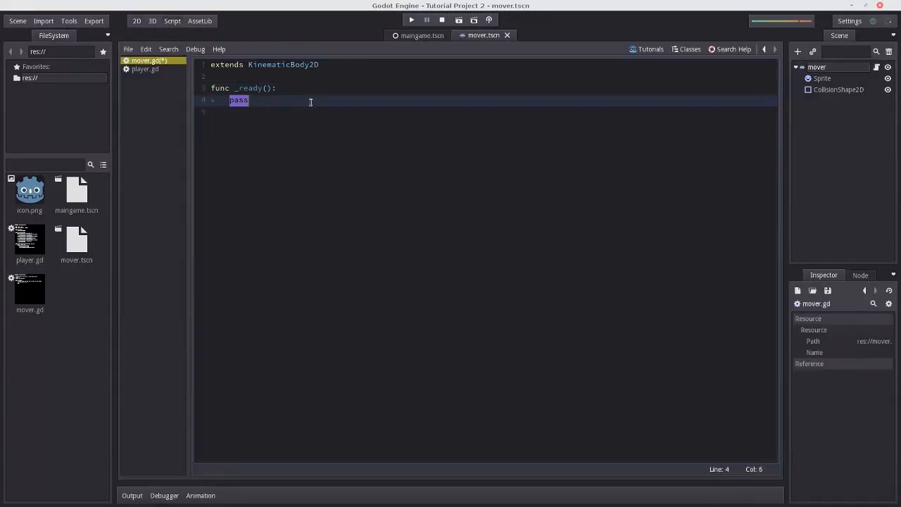
pyautogui.write('set_rp')
pyautogui.write('move(')
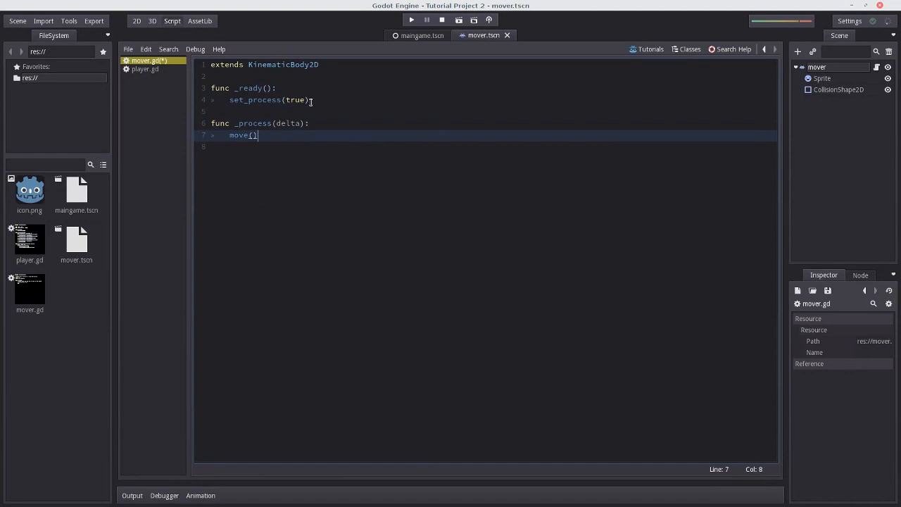
pyautogui.write('Vector2')
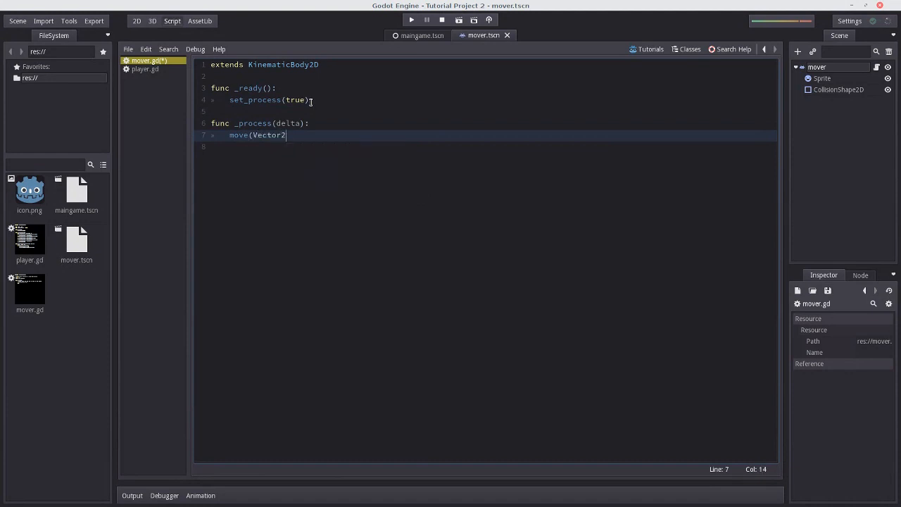
pyautogui.write('(1, 0))')
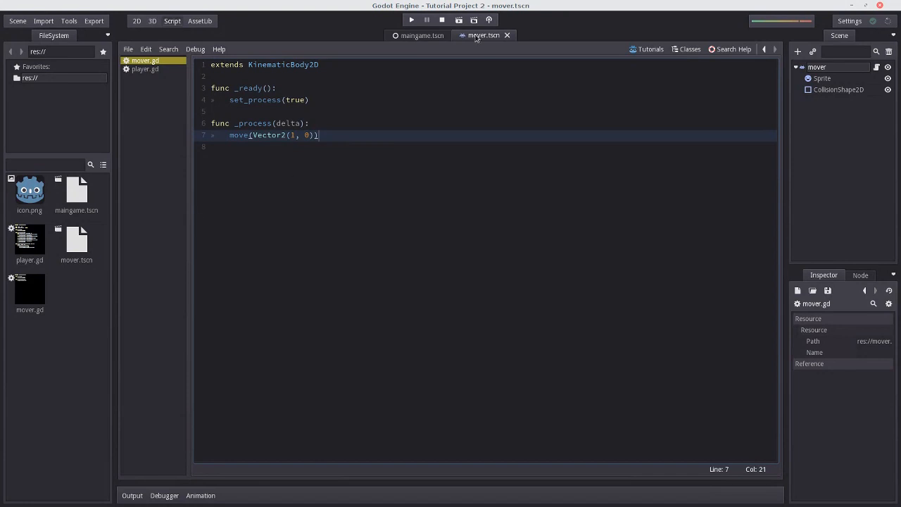
pyautogui.click(412, 20)
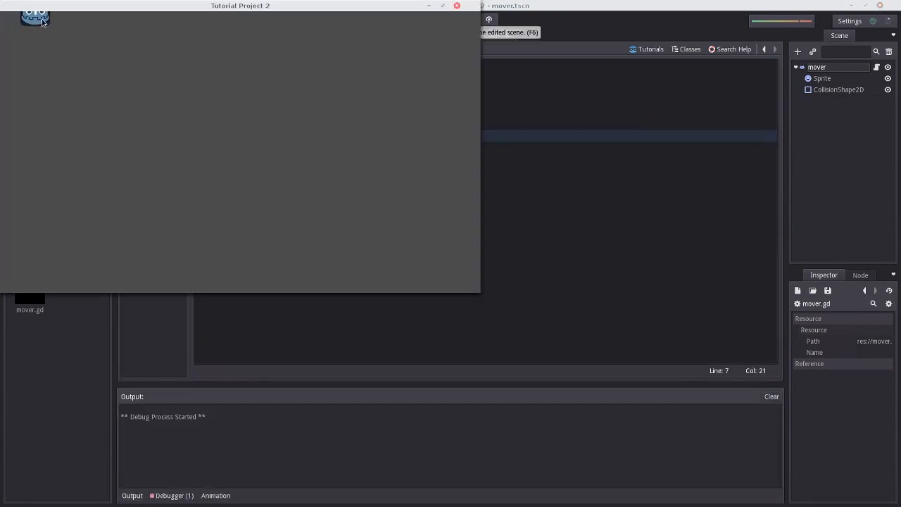
pyautogui.click(442, 20)
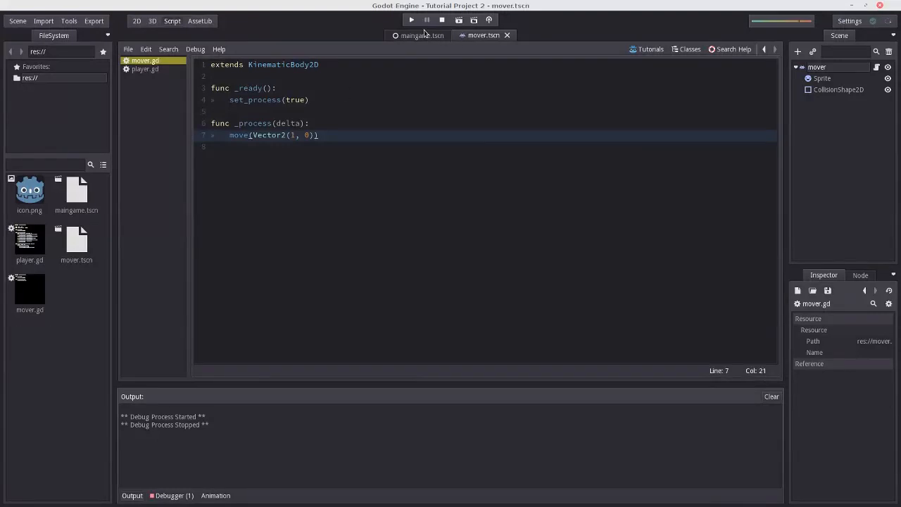
pyautogui.moveTo(424, 34)
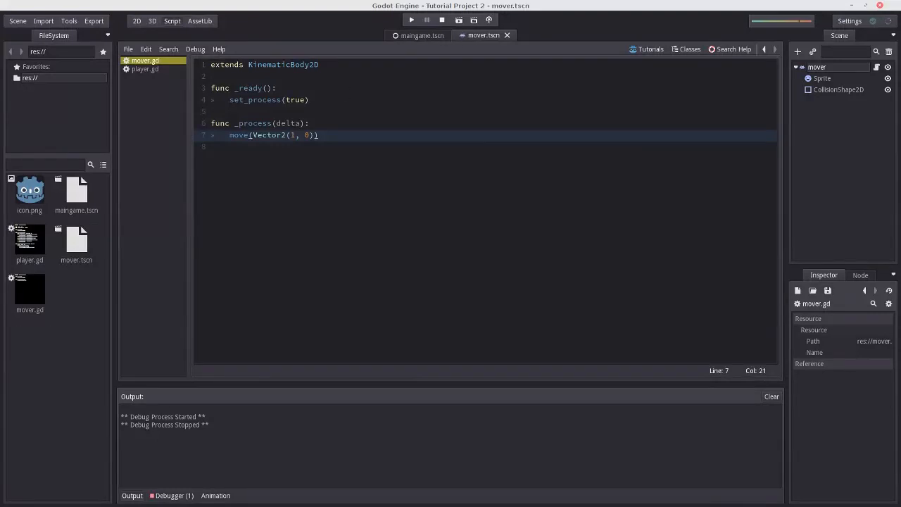
# Instance mover.tscn into the main game scene and save it with Ctrl+S
pyautogui.click(419, 36)
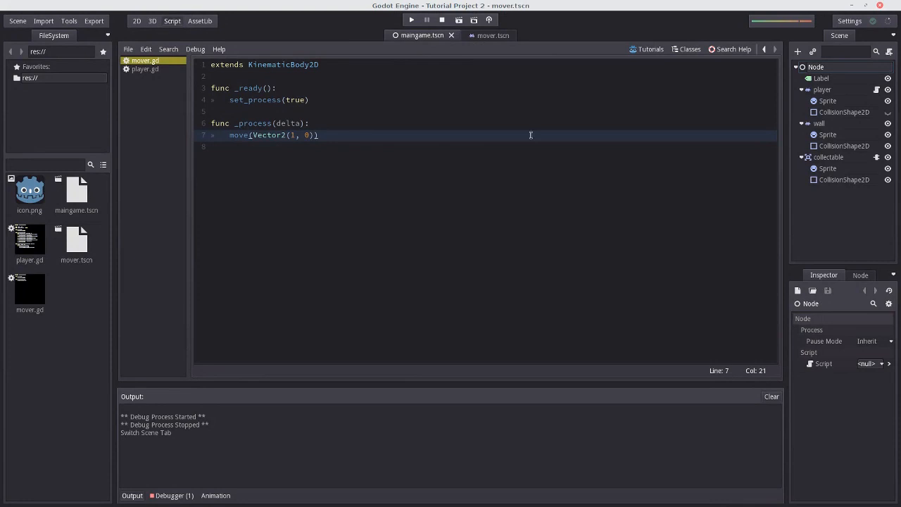
pyautogui.moveTo(148, 192)
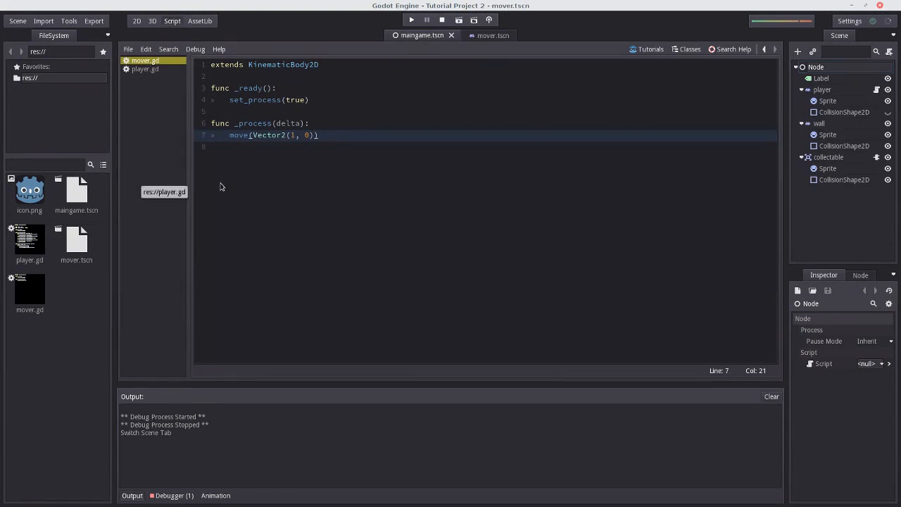
pyautogui.moveTo(238, 168)
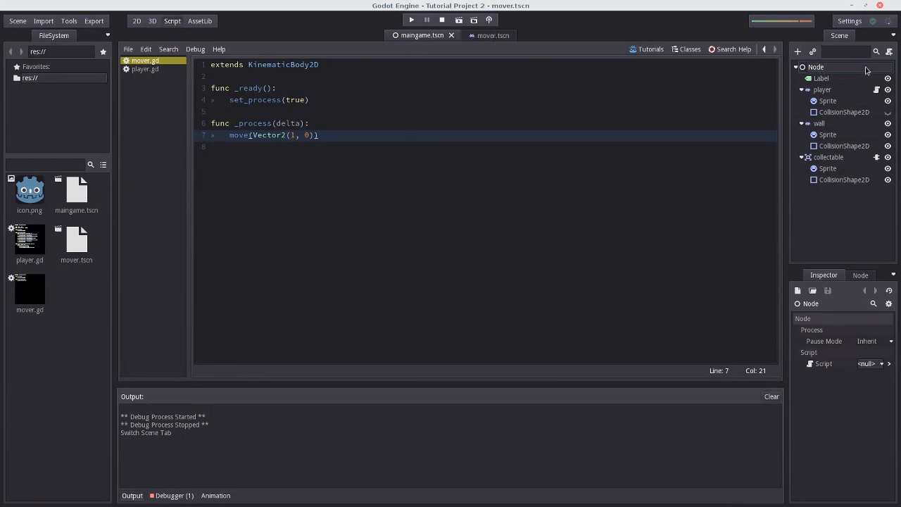
pyautogui.click(137, 21)
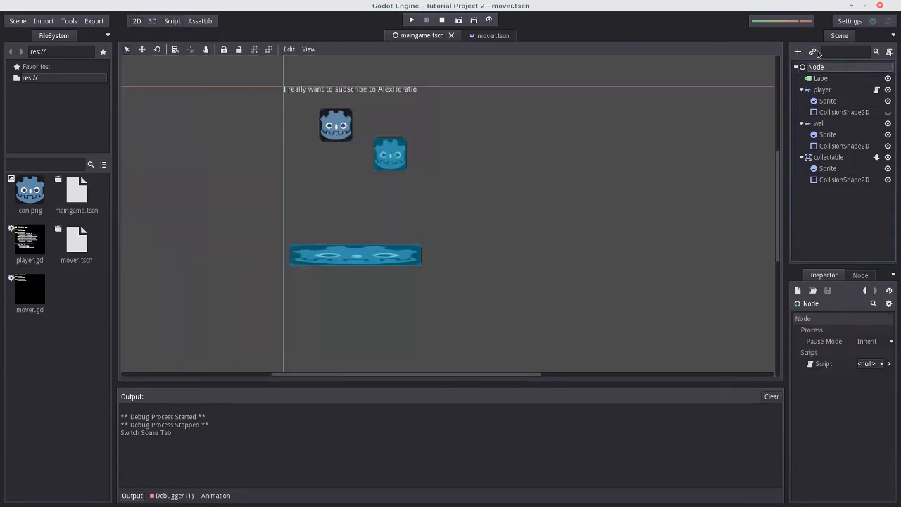
pyautogui.moveTo(814, 50)
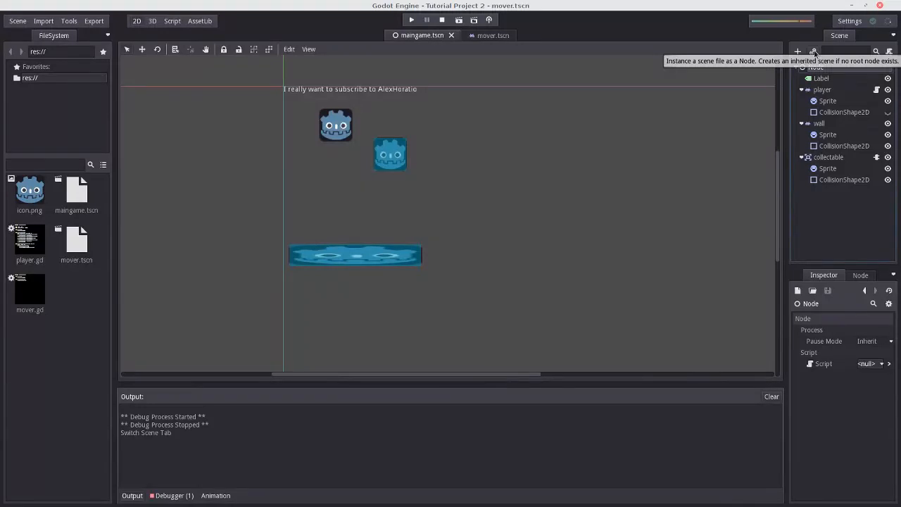
pyautogui.click(811, 51)
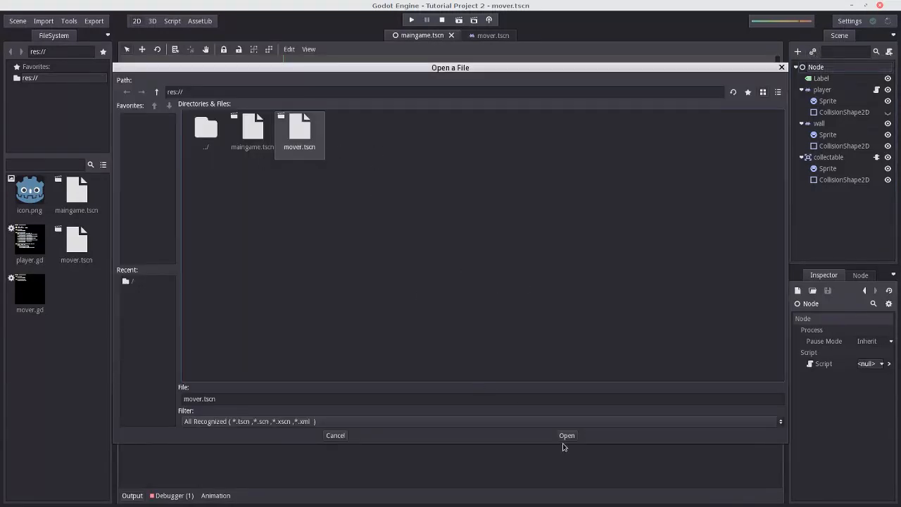
pyautogui.click(566, 435)
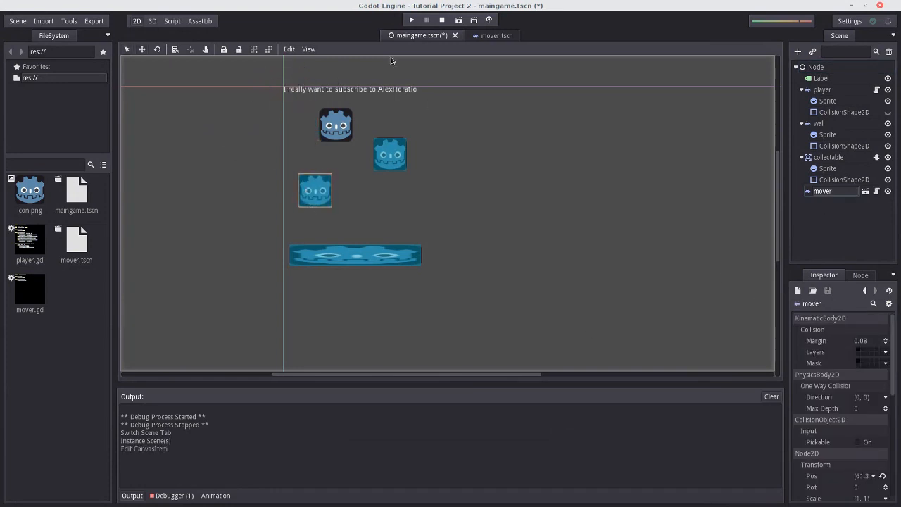
pyautogui.press('ctrl+s')
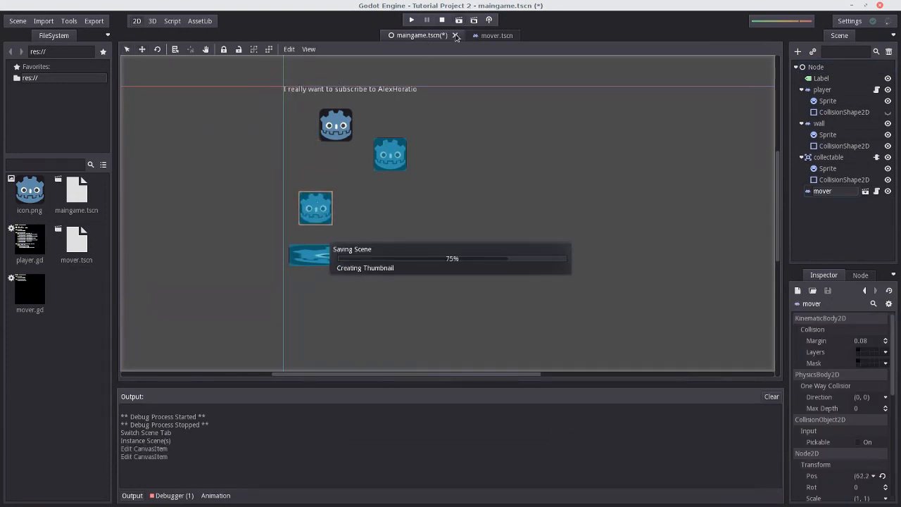
pyautogui.click(412, 20)
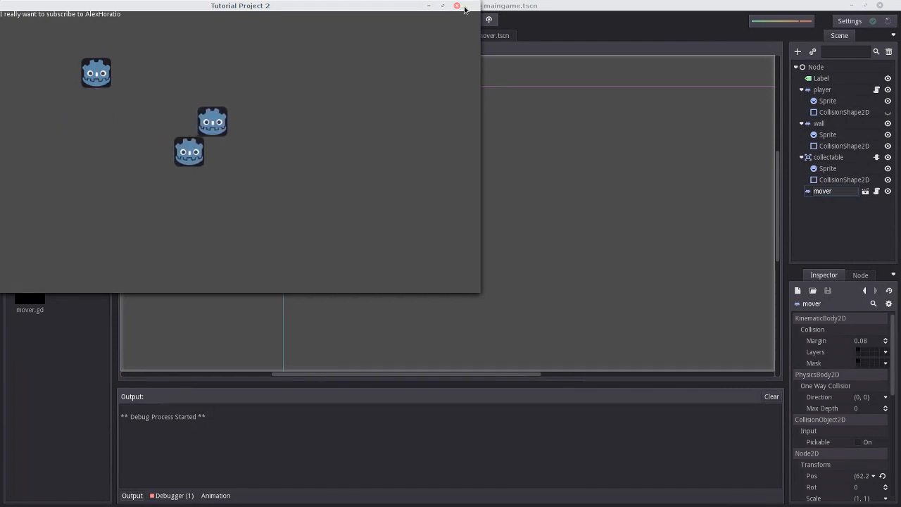
pyautogui.click(456, 6)
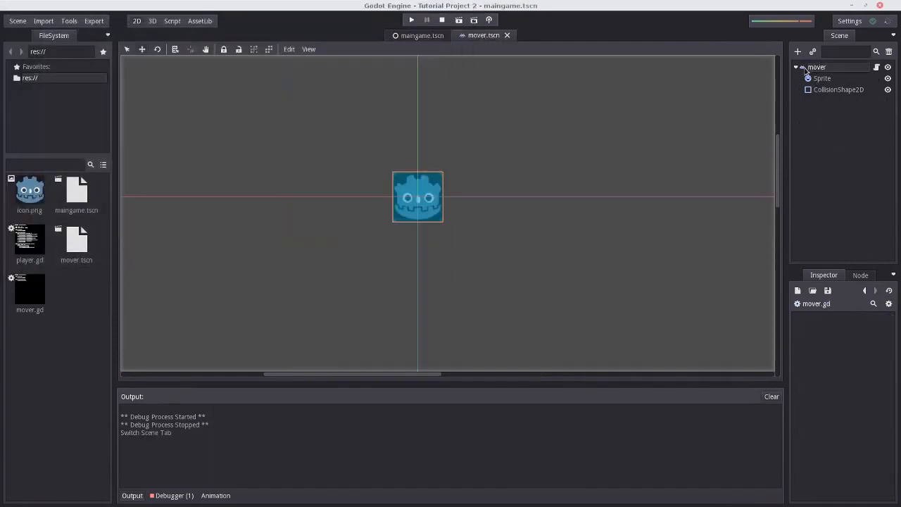
pyautogui.click(423, 35)
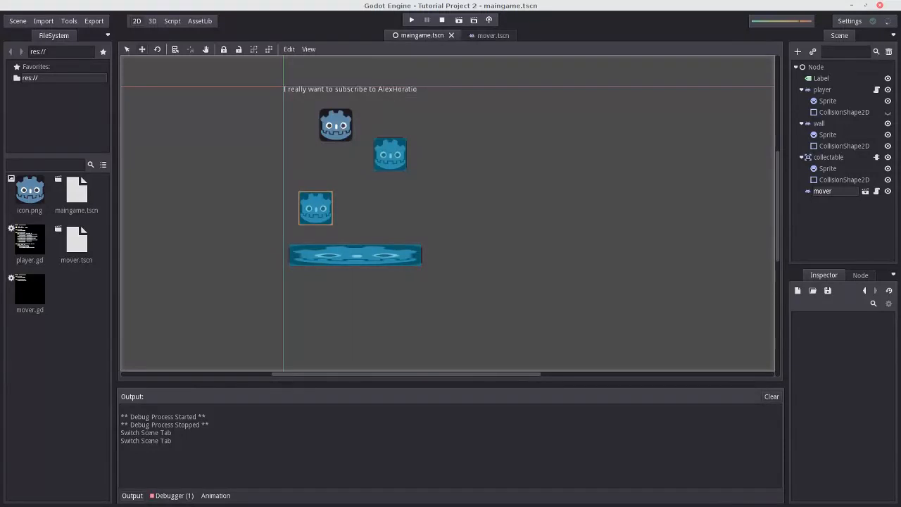
pyautogui.moveTo(743, 228)
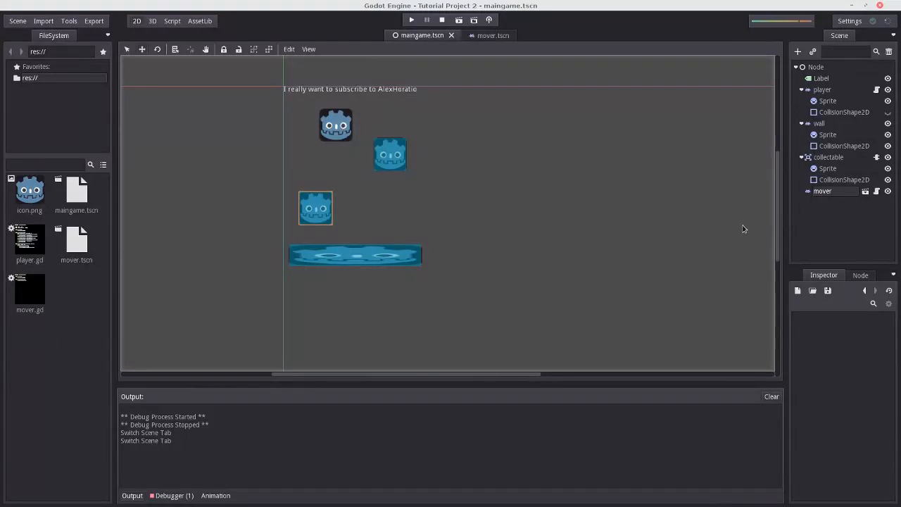
pyautogui.moveTo(845, 197)
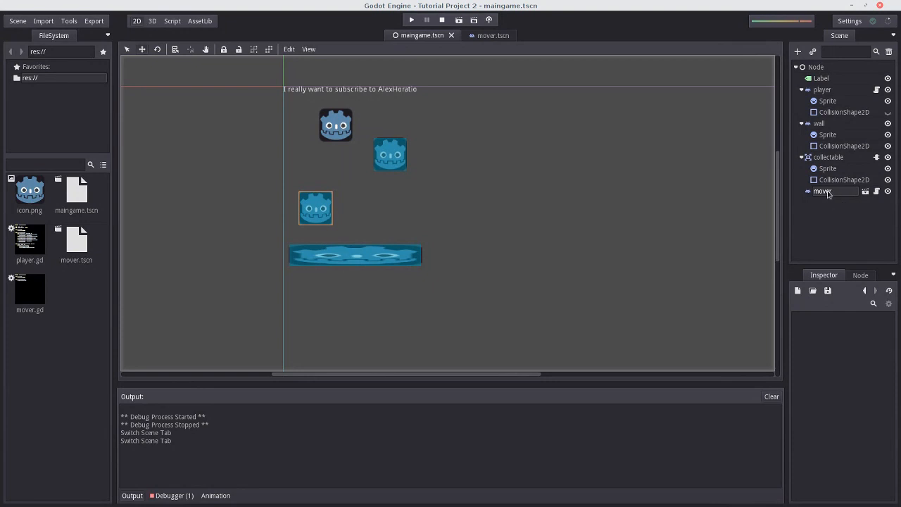
# Delete the mover instance and remove the SPEED = SPEED * 2 line from player.gd's collectable handler
pyautogui.click(823, 191)
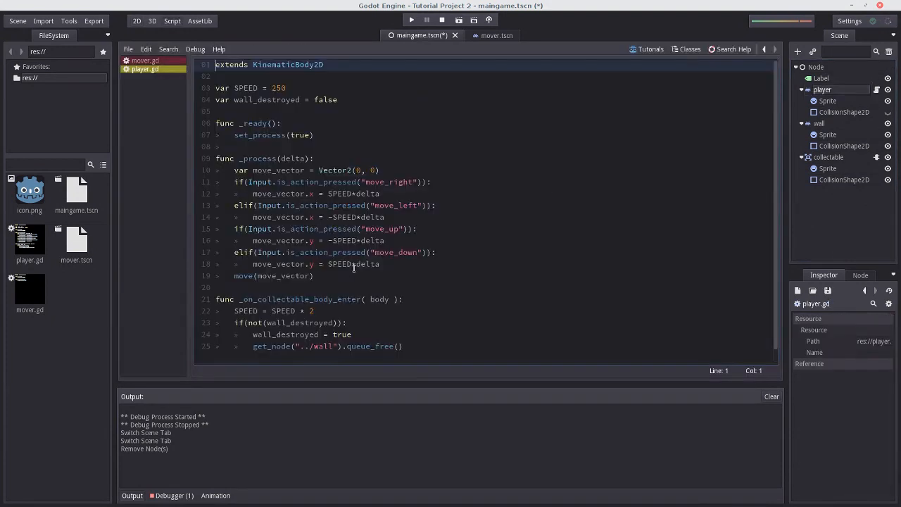
pyautogui.scroll(-3)
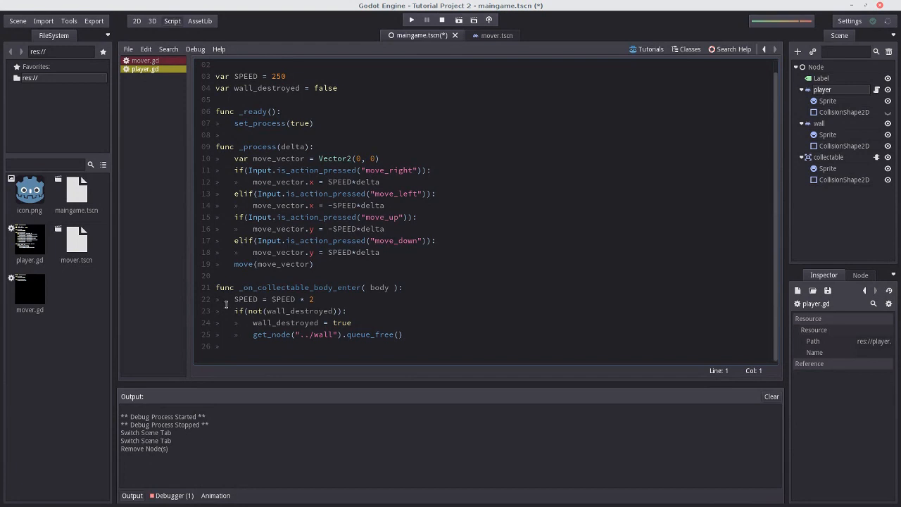
pyautogui.moveTo(650, 191)
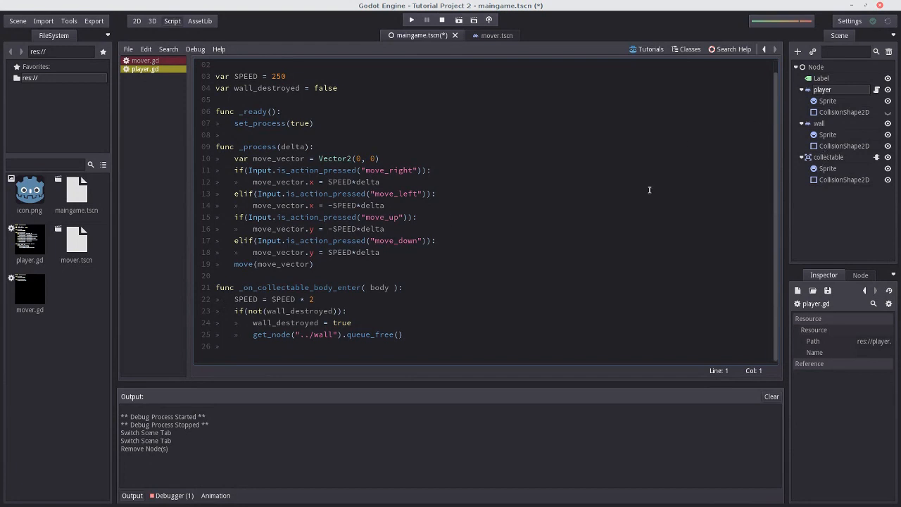
pyautogui.doubleClick(273, 299)
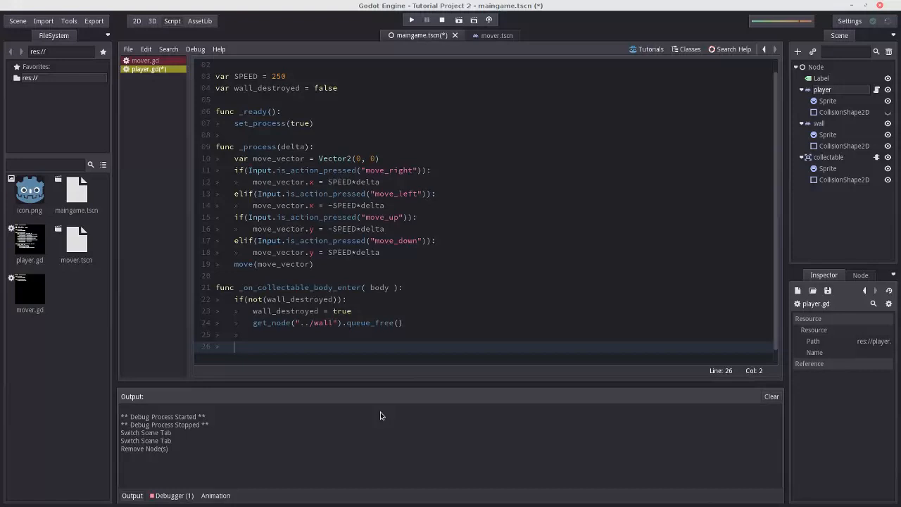
# Add var mover_resource = load("res://mover.tscn") to the collectable handler and save
pyautogui.write('var')
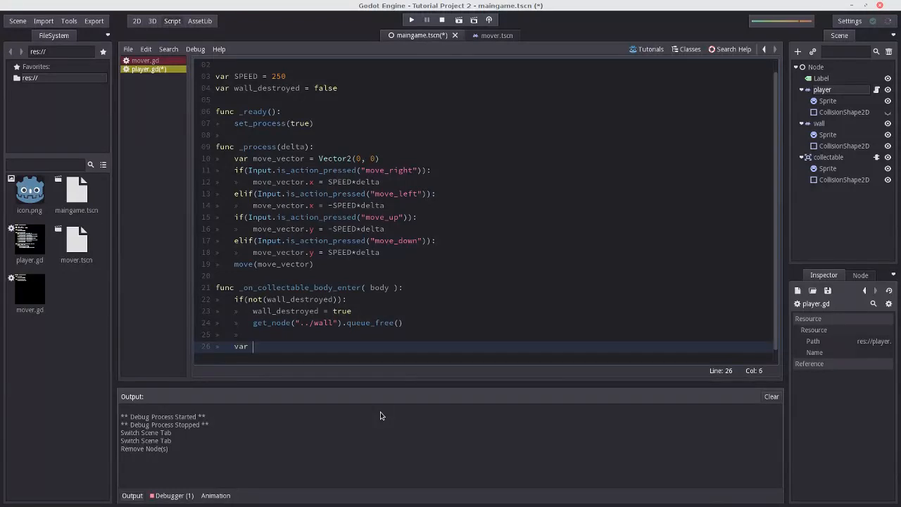
pyautogui.write('mover_resource = load("res://')
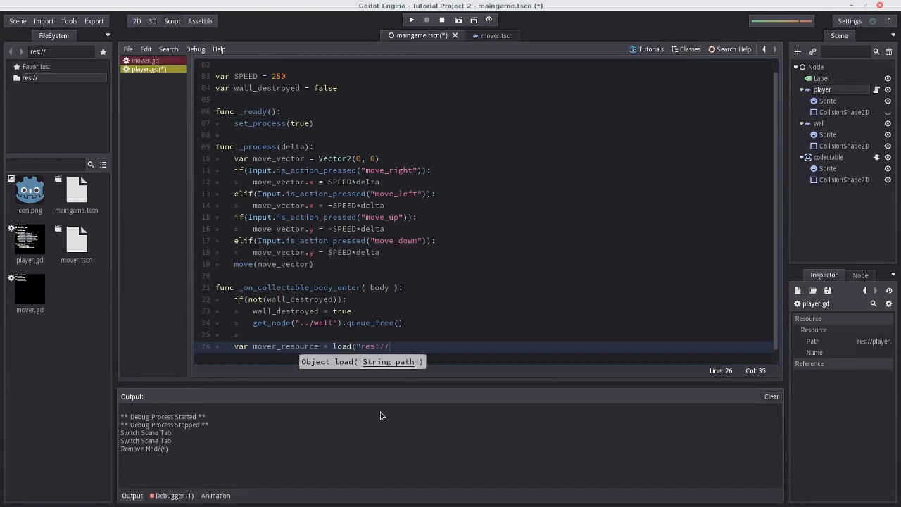
pyautogui.write('mover.tscn")')
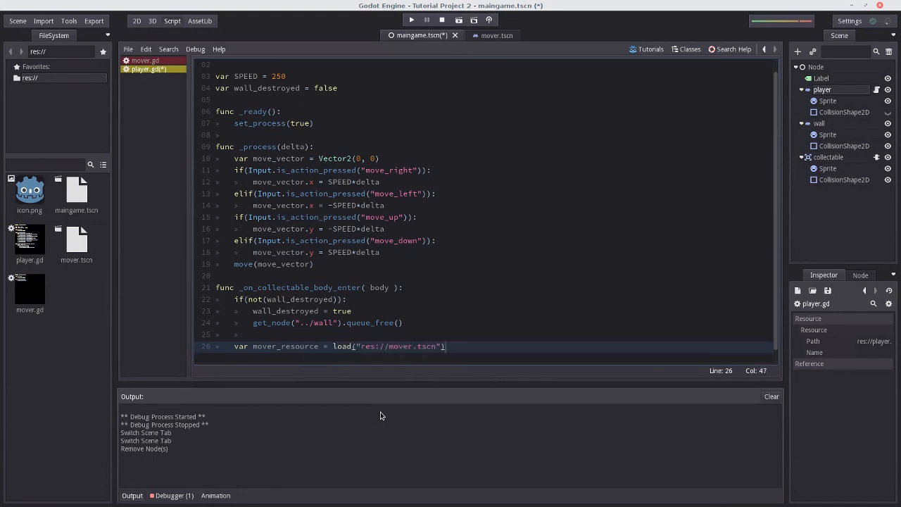
pyautogui.press('ctrl+s')
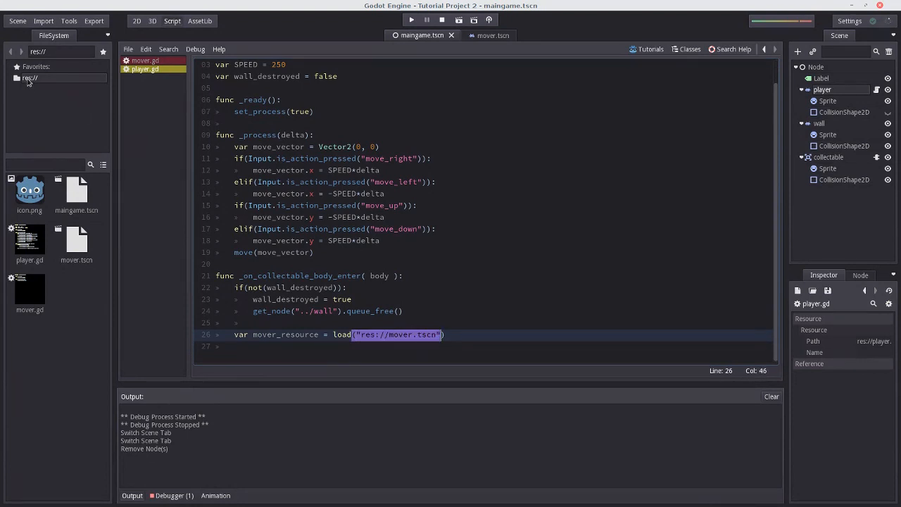
pyautogui.moveTo(409, 338)
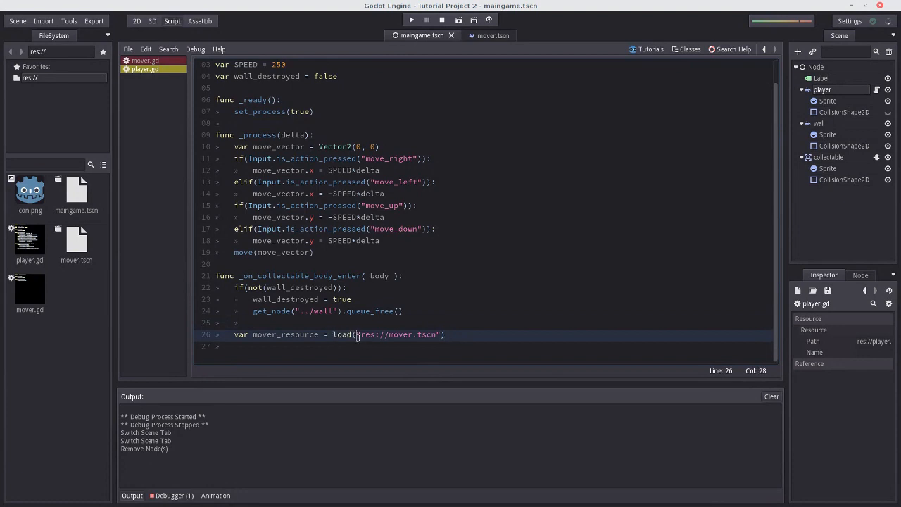
pyautogui.moveTo(340, 355)
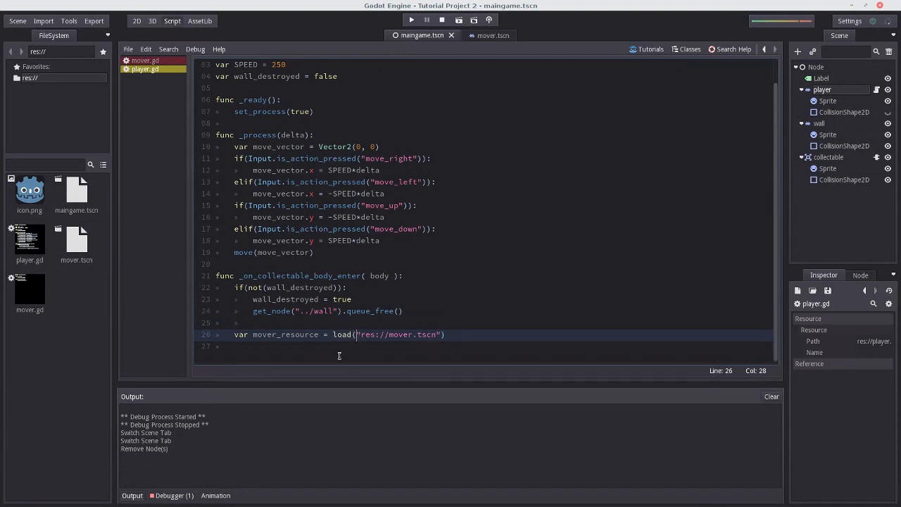
# Add var mover = mover_resource.instance() below it and run the game to test
pyautogui.click(454, 336)
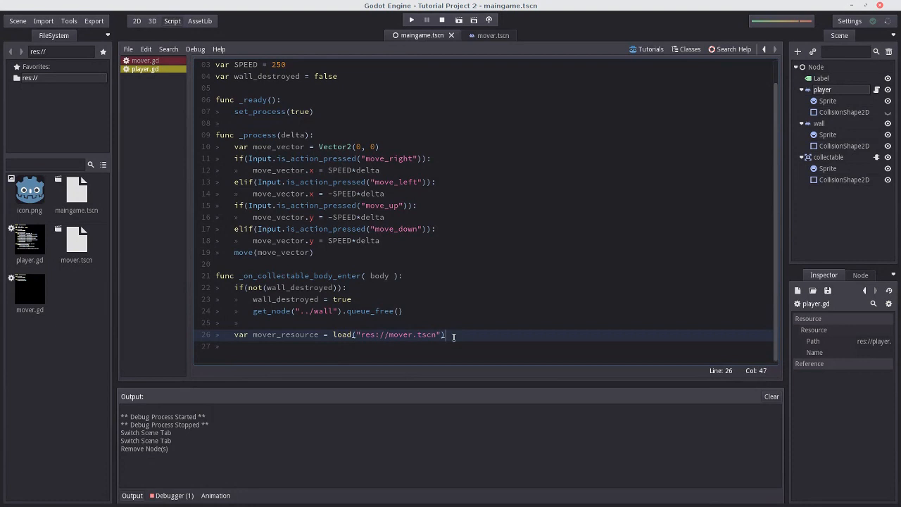
pyautogui.moveTo(510, 347)
pyautogui.write('var')
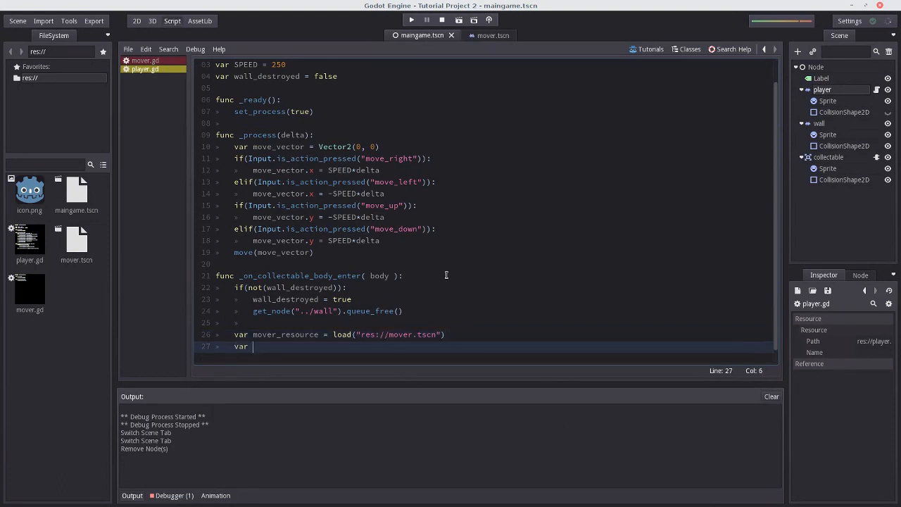
pyautogui.write('mover')
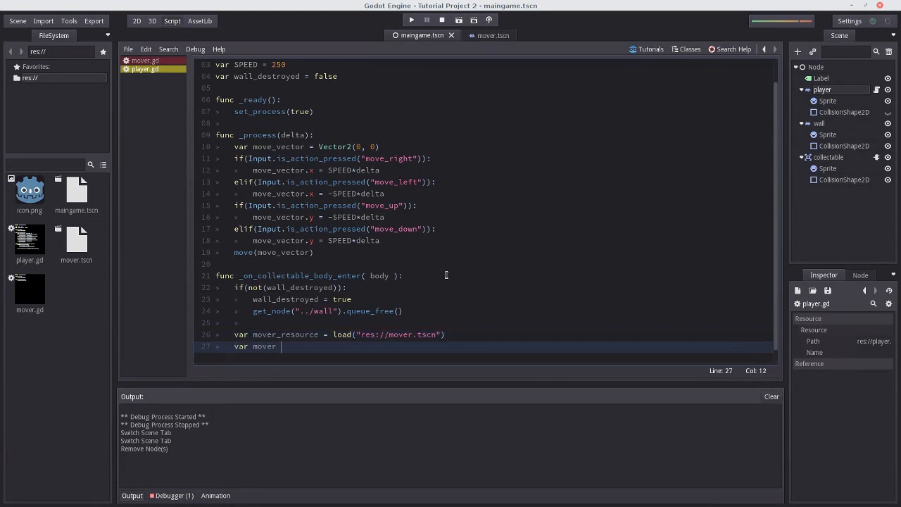
pyautogui.write('= mover')
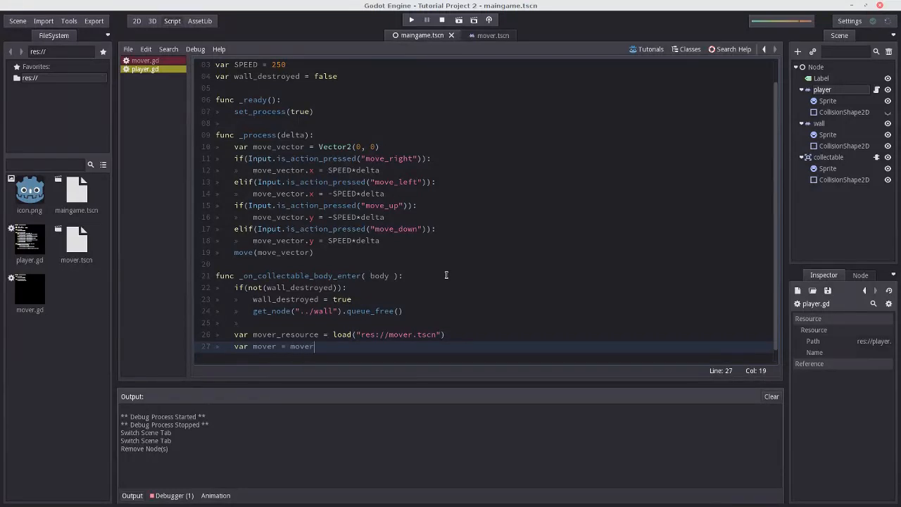
pyautogui.write('_resource.ins')
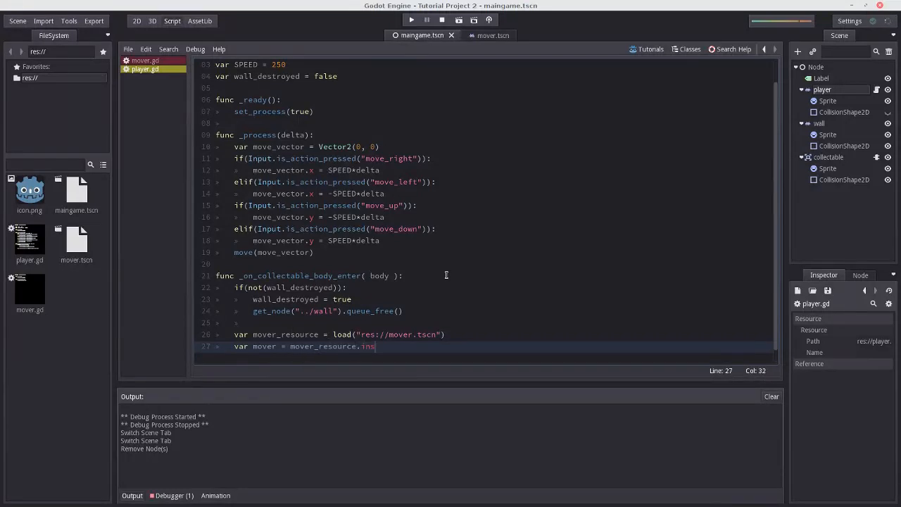
pyautogui.write('tance()')
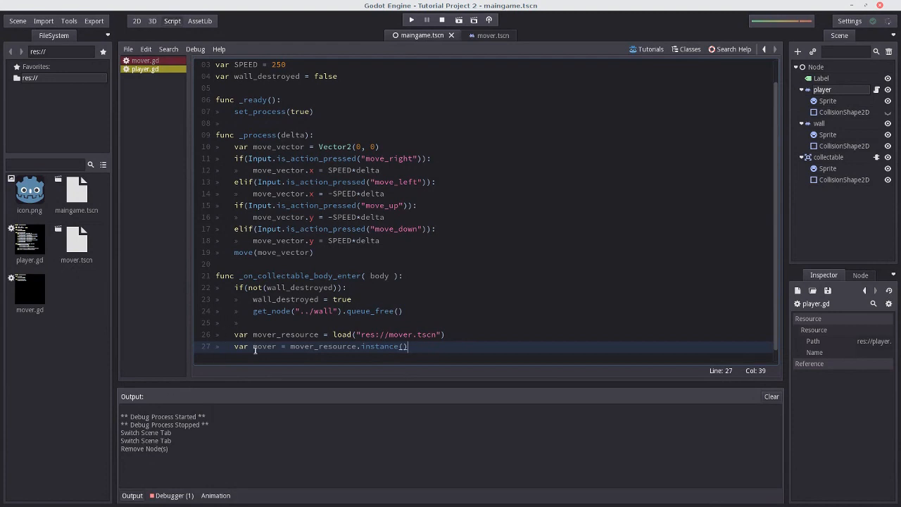
pyautogui.doubleClick(322, 347)
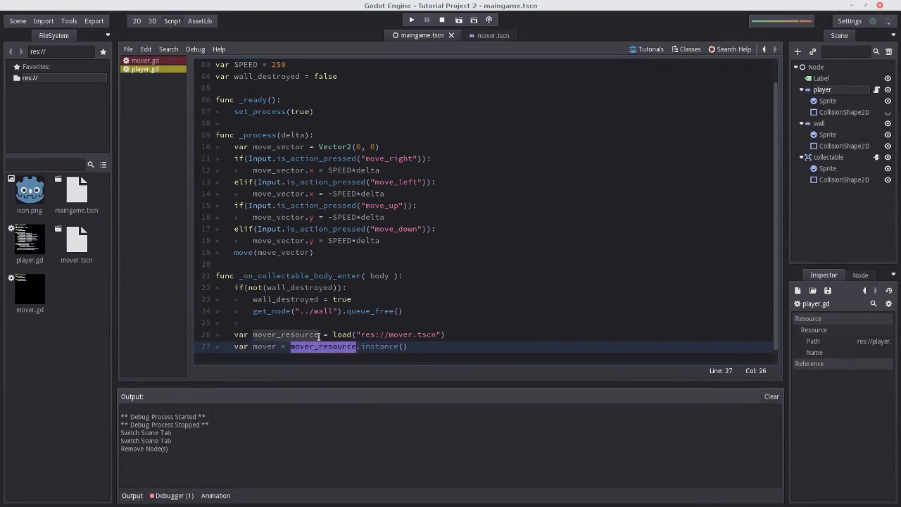
pyautogui.click(448, 347)
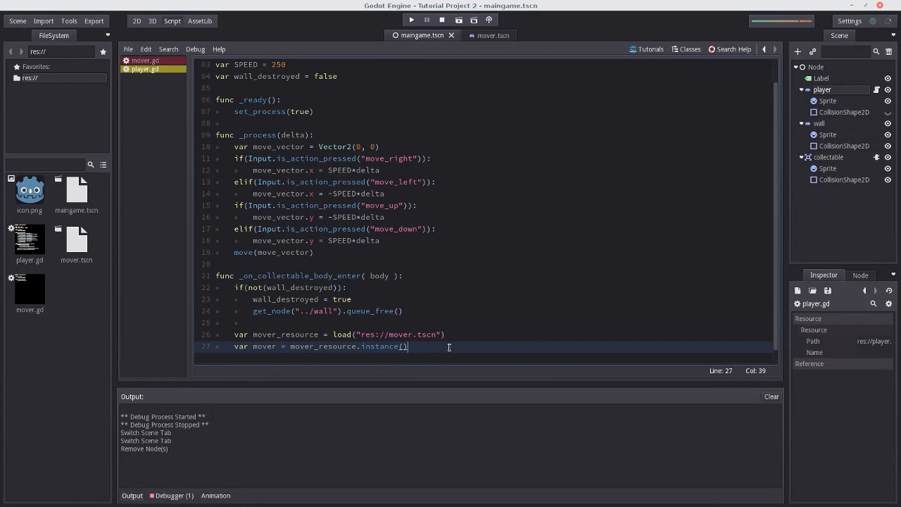
pyautogui.scroll(-3)
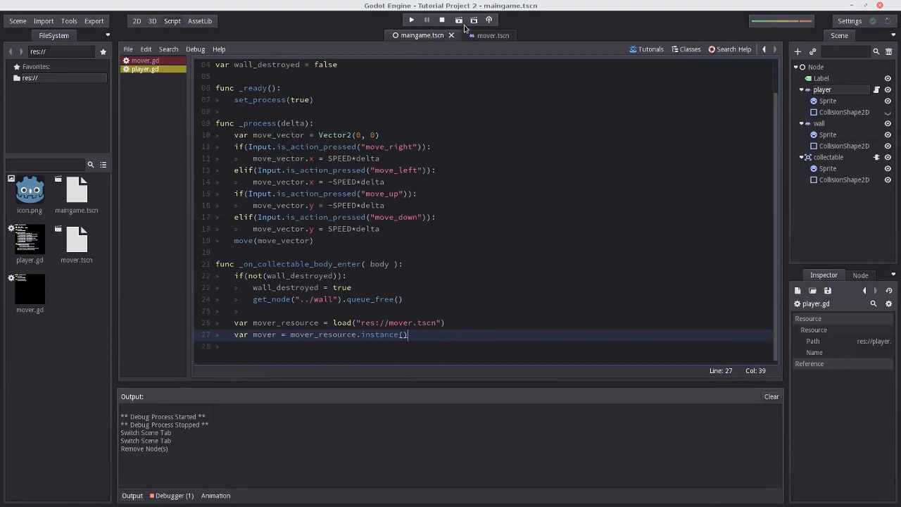
pyautogui.click(411, 20)
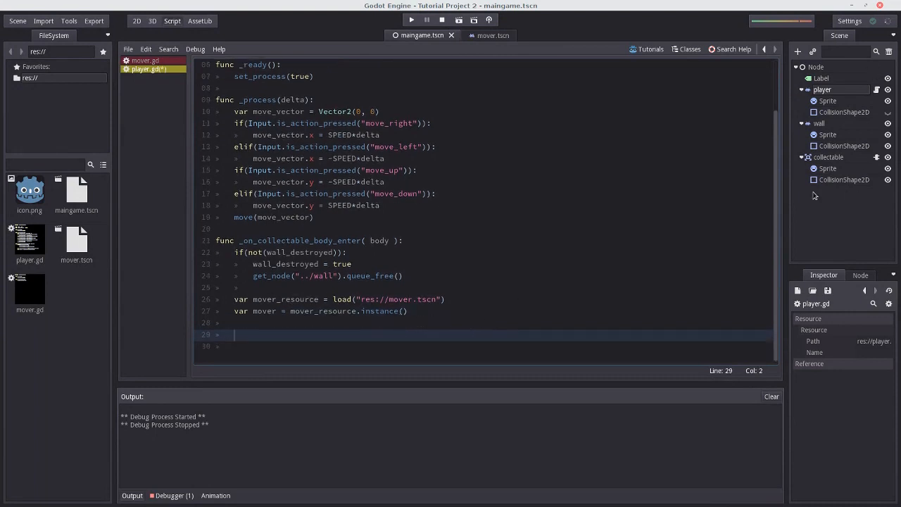
# Add get_node("../../Node").add_child(mover), fixing the moveR typo and checking the names
pyautogui.click(309, 335)
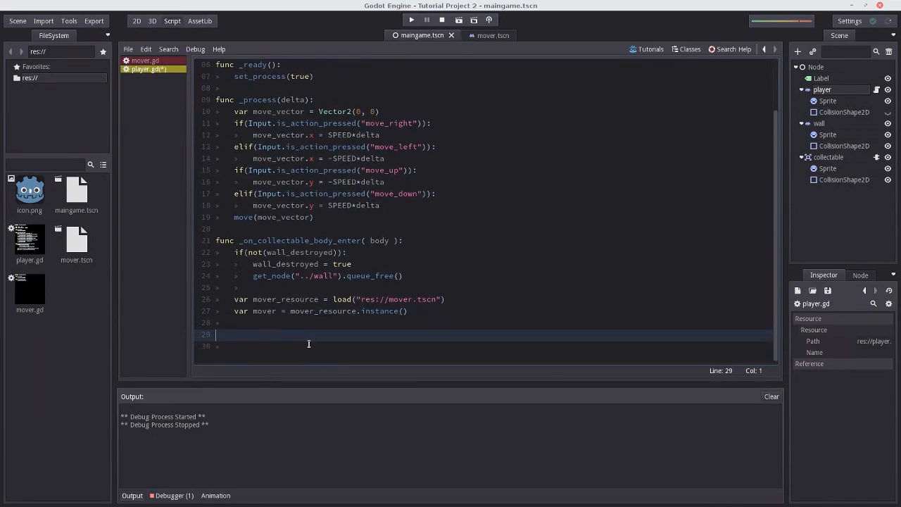
pyautogui.write('get_node("')
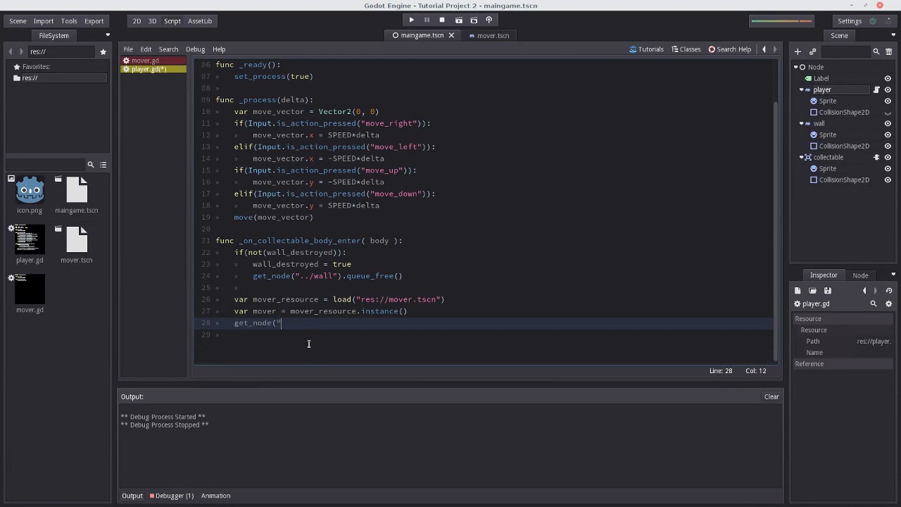
pyautogui.write('../../Node").')
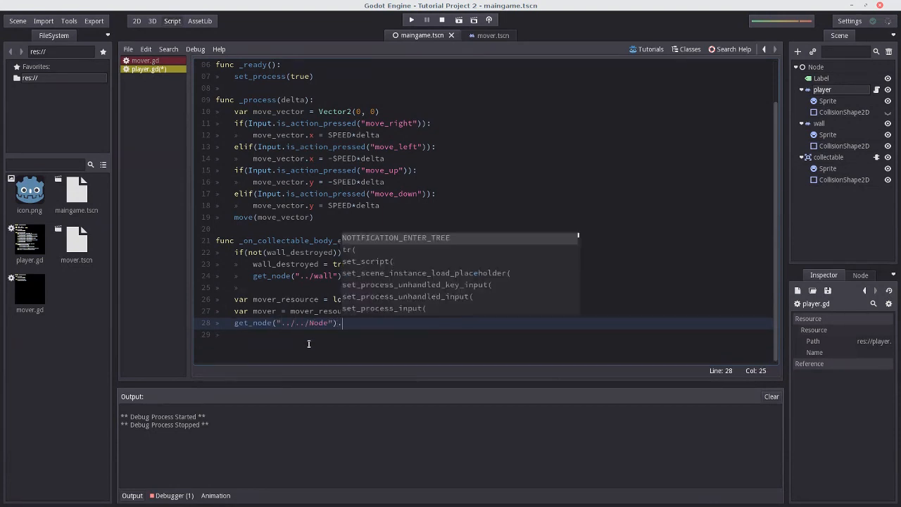
pyautogui.write('add_child(moveR)')
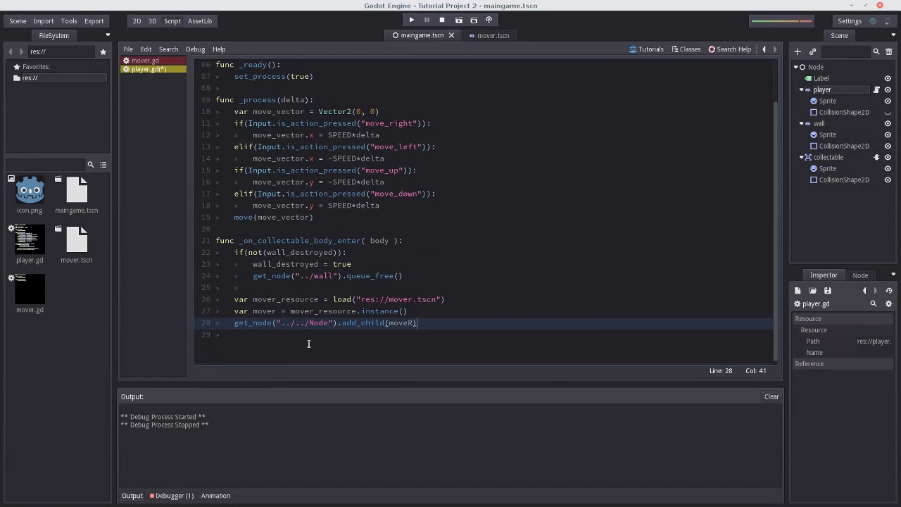
pyautogui.write('mover')
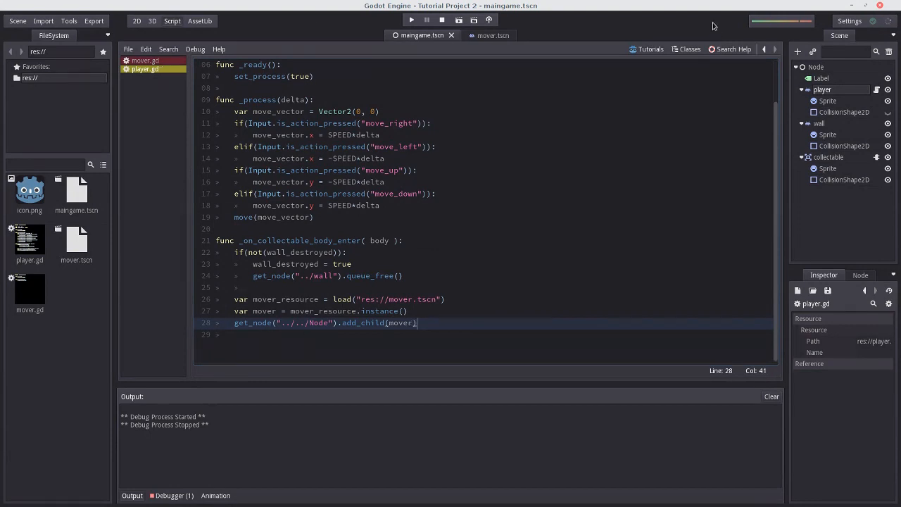
pyautogui.doubleClick(400, 322)
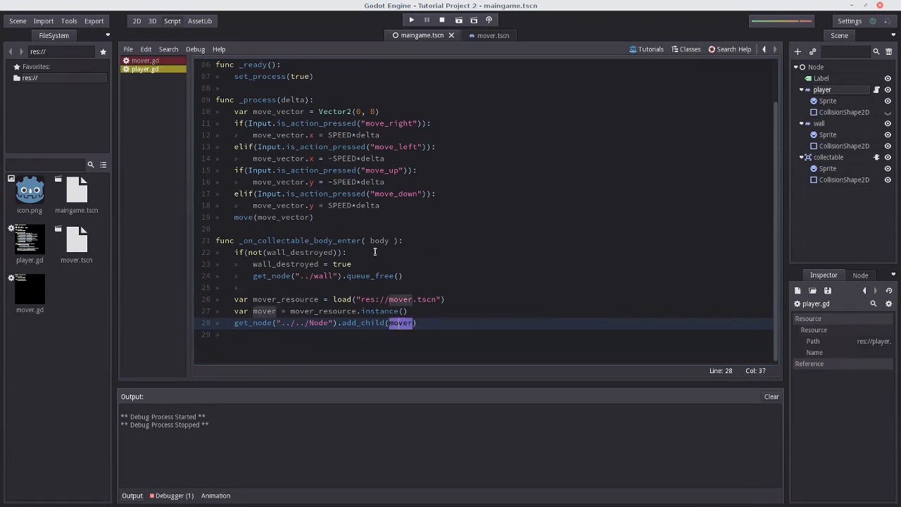
pyautogui.click(373, 311)
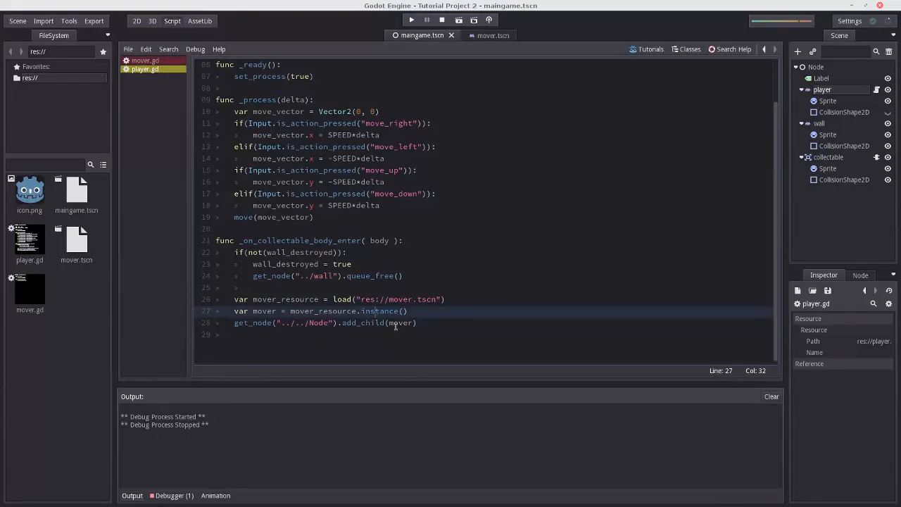
pyautogui.doubleClick(400, 323)
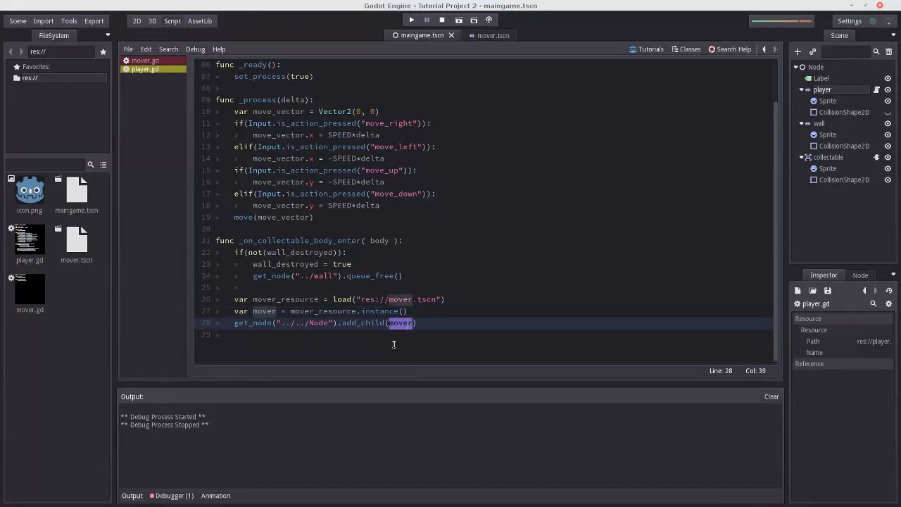
pyautogui.moveTo(820, 124)
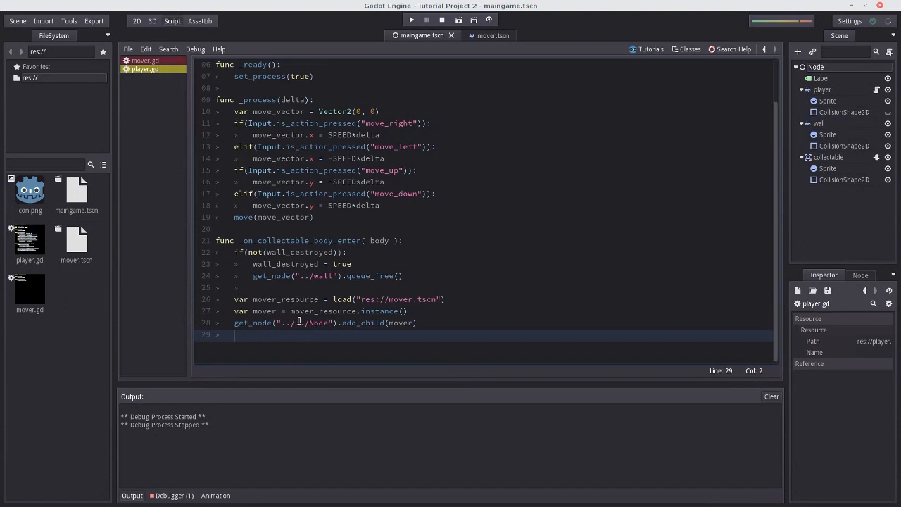
pyautogui.doubleClick(296, 322)
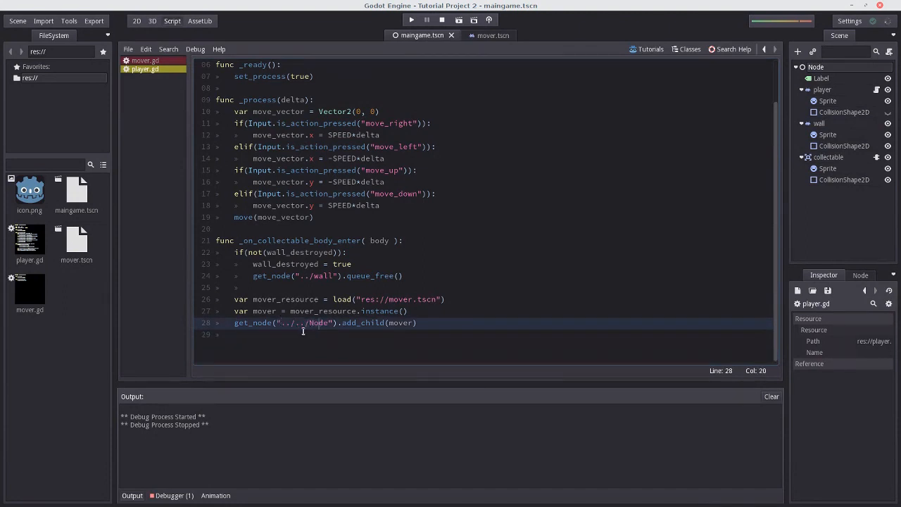
pyautogui.moveTo(315, 347)
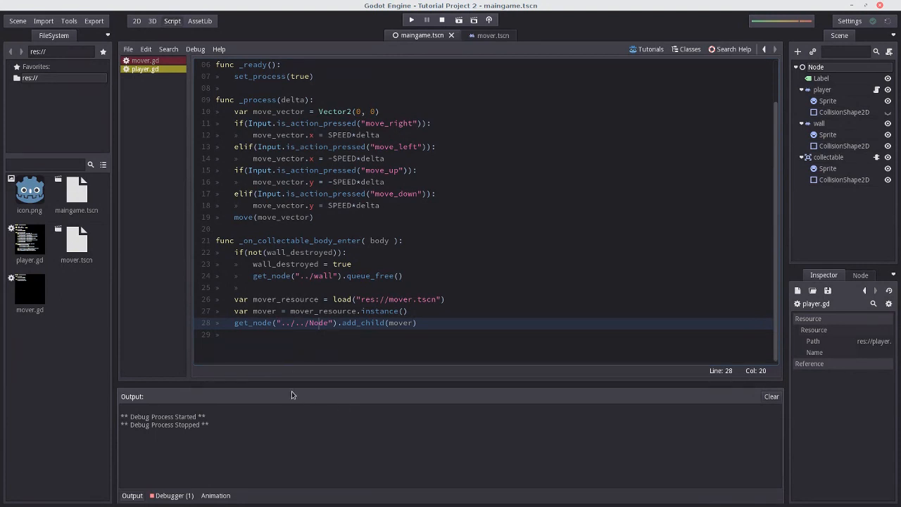
pyautogui.moveTo(234, 369)
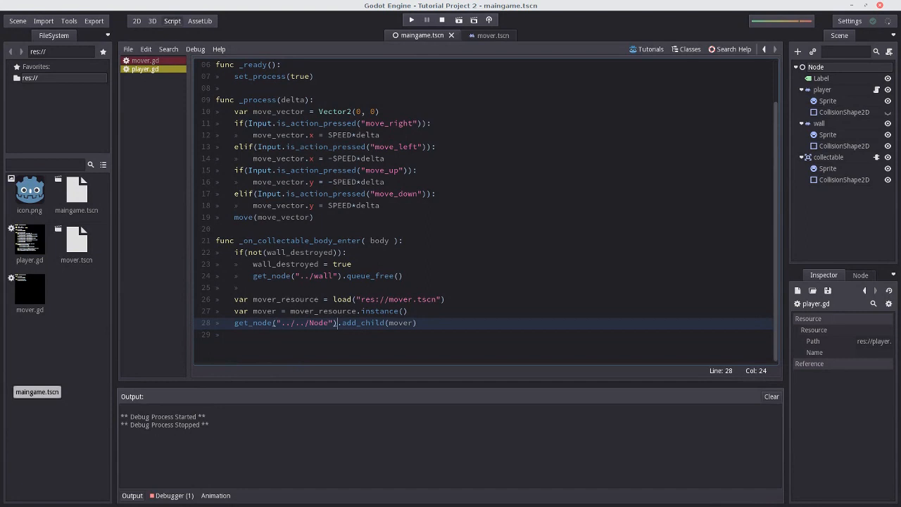
pyautogui.click(412, 20)
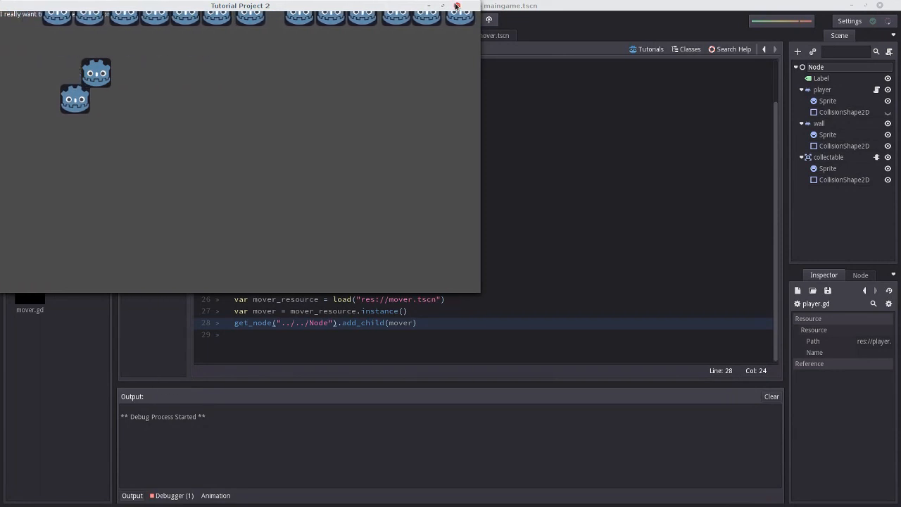
pyautogui.click(442, 20)
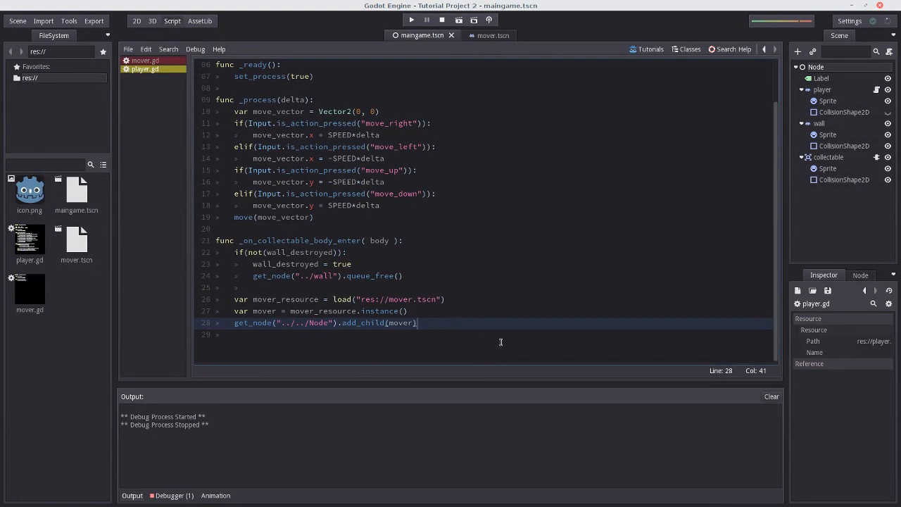
pyautogui.click(411, 20)
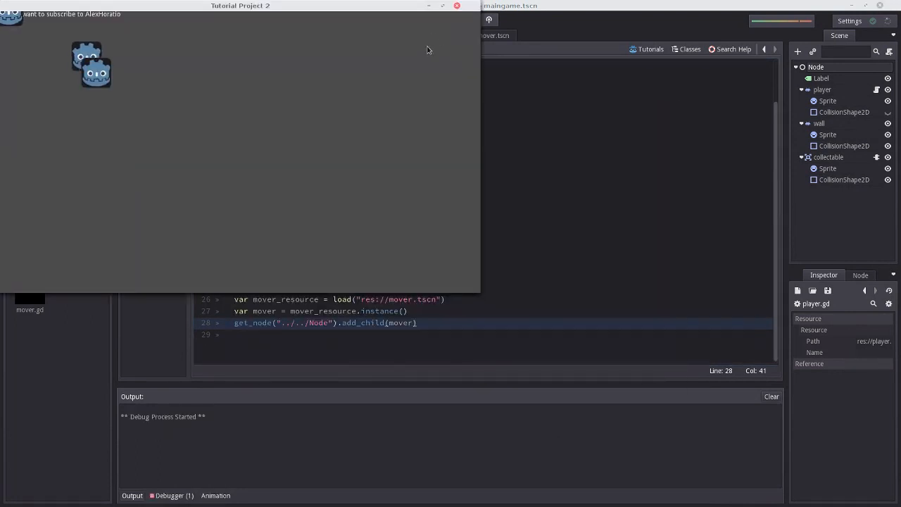
pyautogui.click(442, 20)
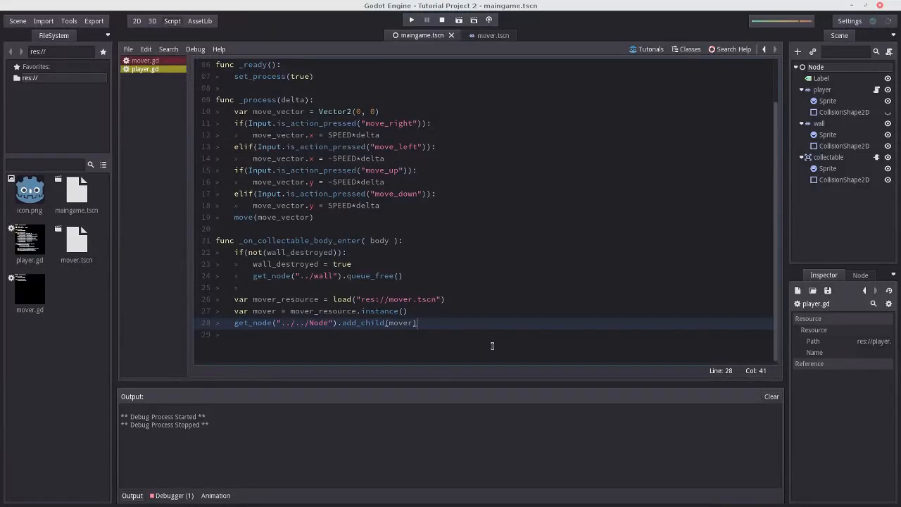
# Add mover.set_pos(Vector2(100, 100)) after the add_child line
pyautogui.write('m')
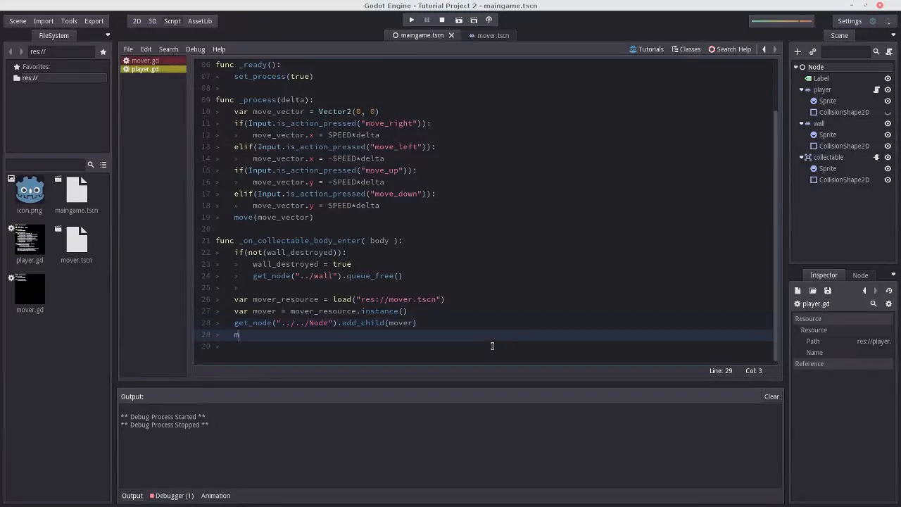
pyautogui.write('over.set_pos')
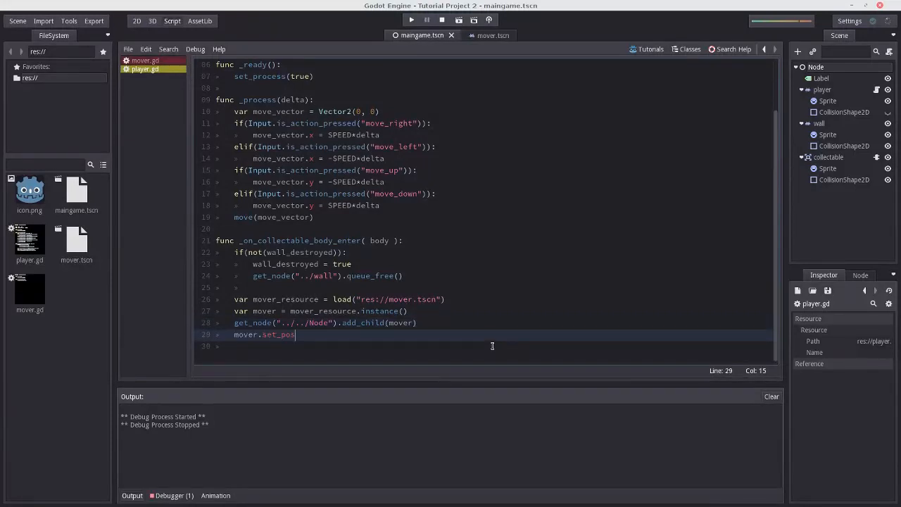
pyautogui.write('(')
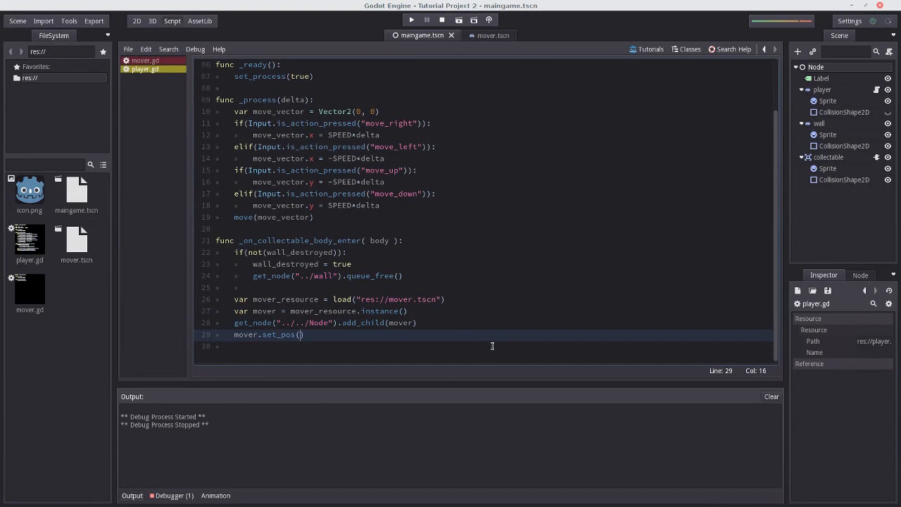
pyautogui.write('Vector2(')
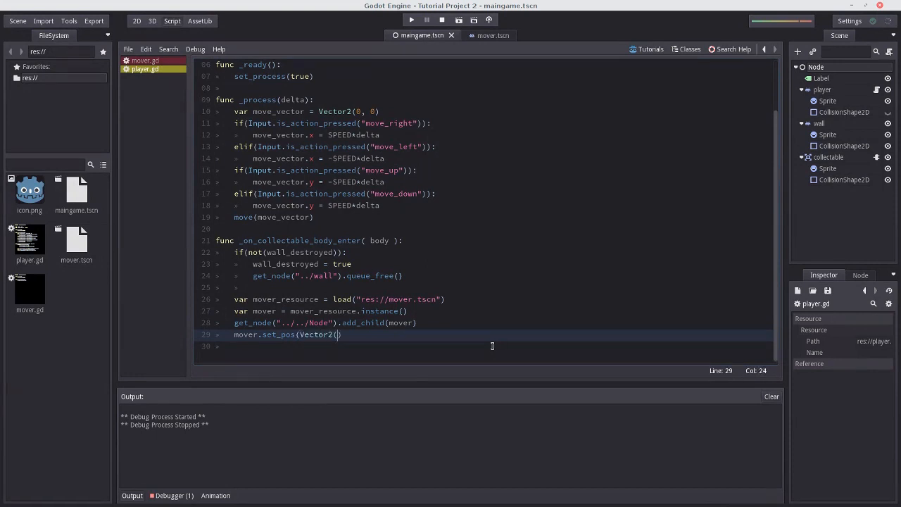
pyautogui.write('100, 100')
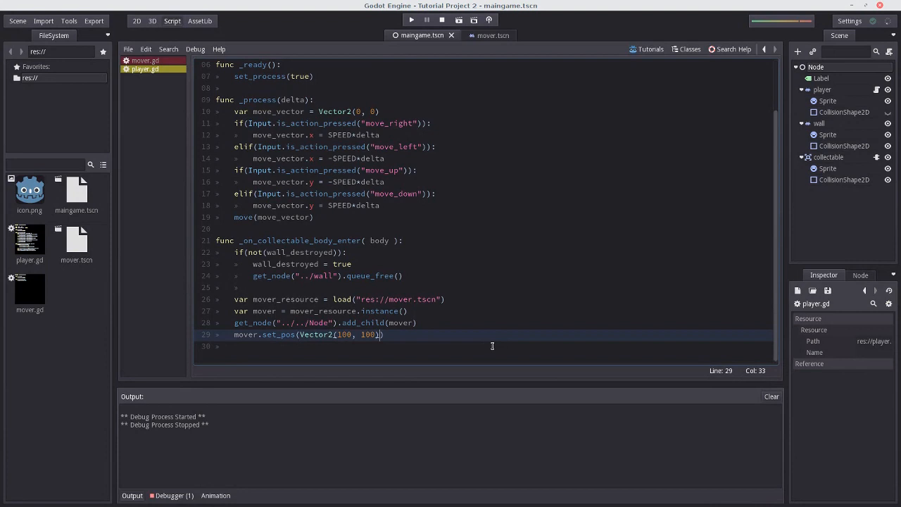
# Review the _process movement code and the collectable handler's wall_destroyed check
pyautogui.click(411, 20)
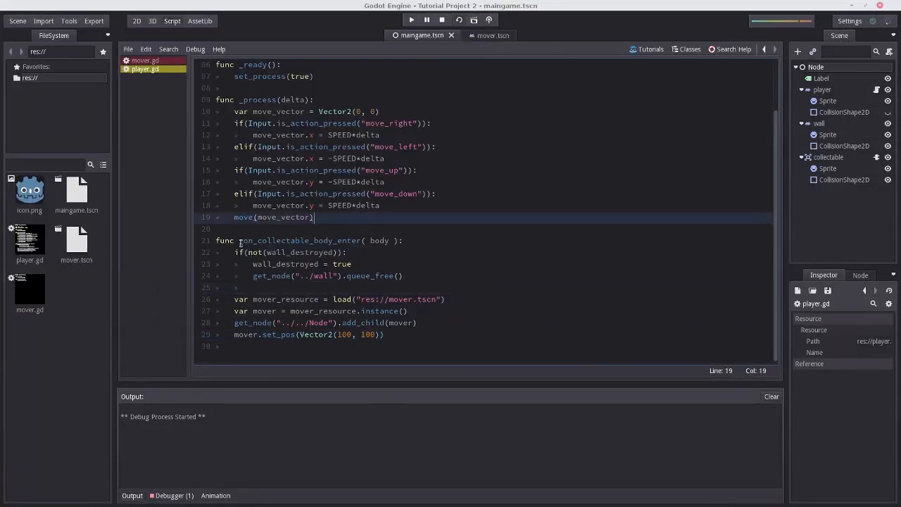
pyautogui.click(321, 253)
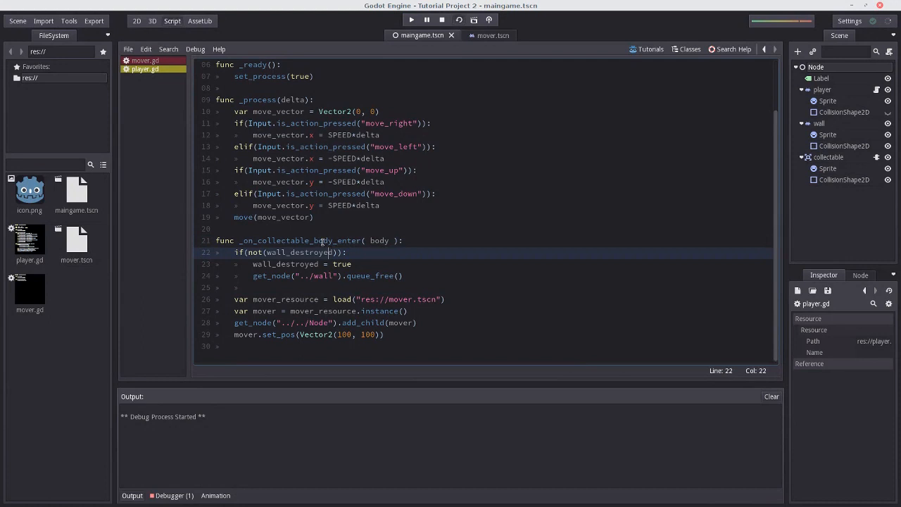
pyautogui.click(352, 265)
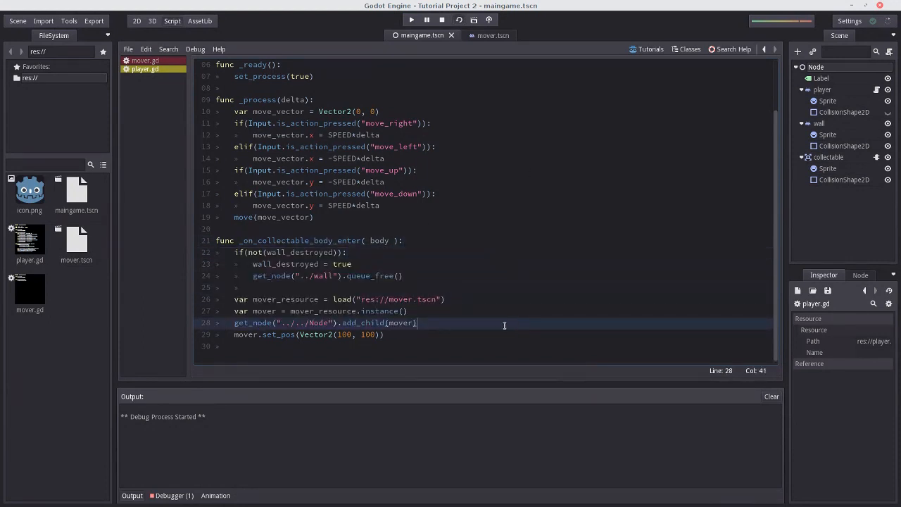
pyautogui.click(411, 19)
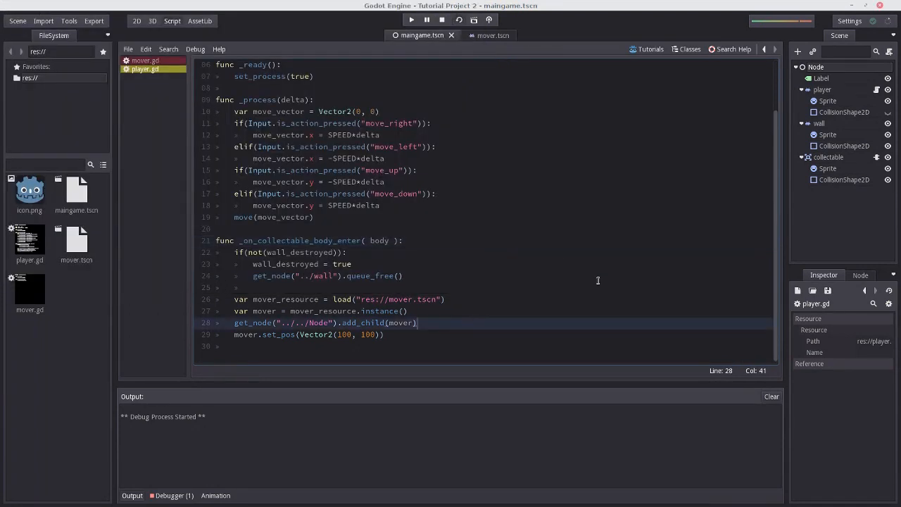
pyautogui.click(412, 19)
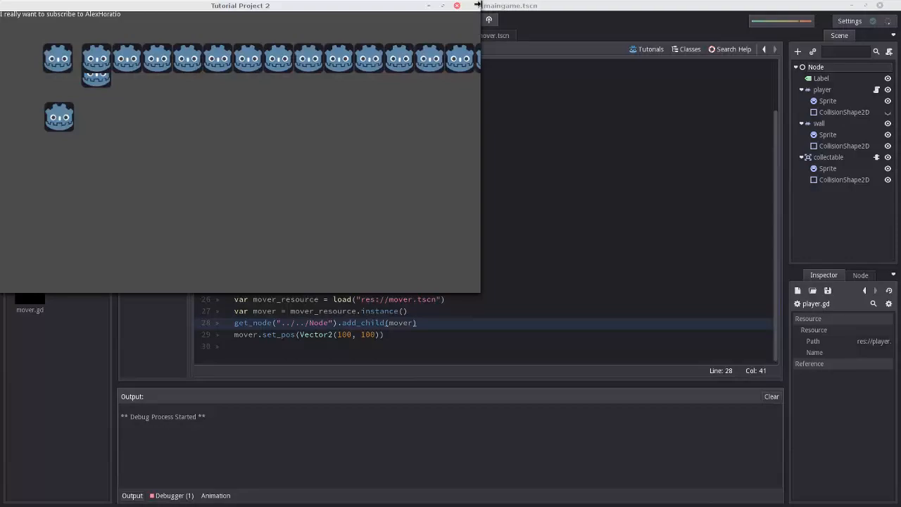
pyautogui.click(443, 20)
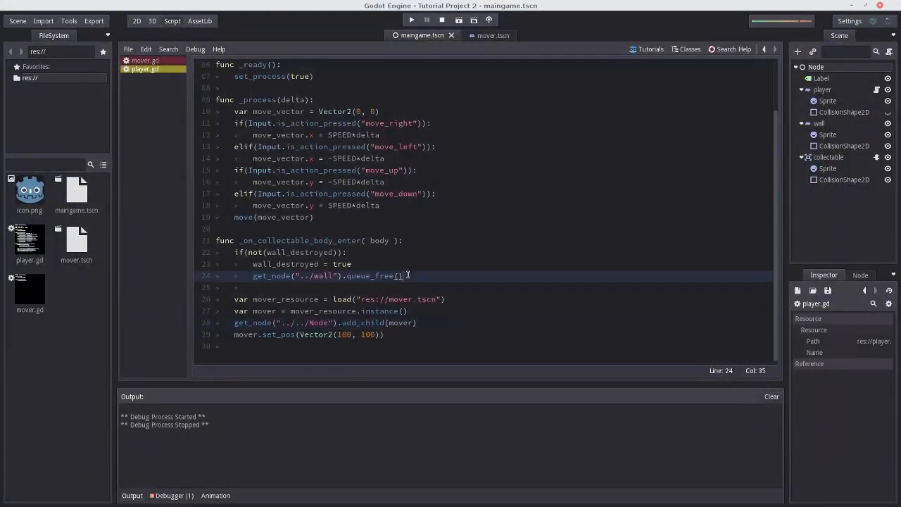
pyautogui.rightClick(423, 324)
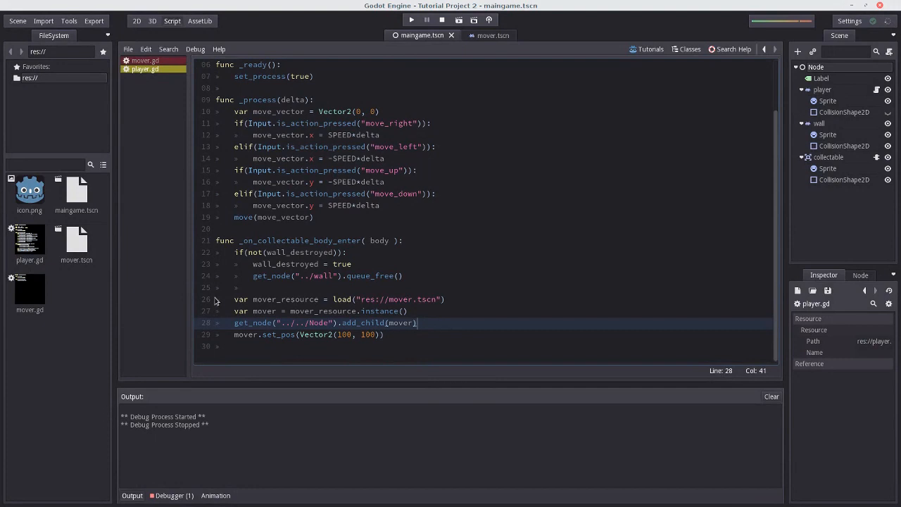
# Wrap the mover spawning code in an if(body == self): check
pyautogui.moveTo(234, 299); pyautogui.dragTo(383, 336)
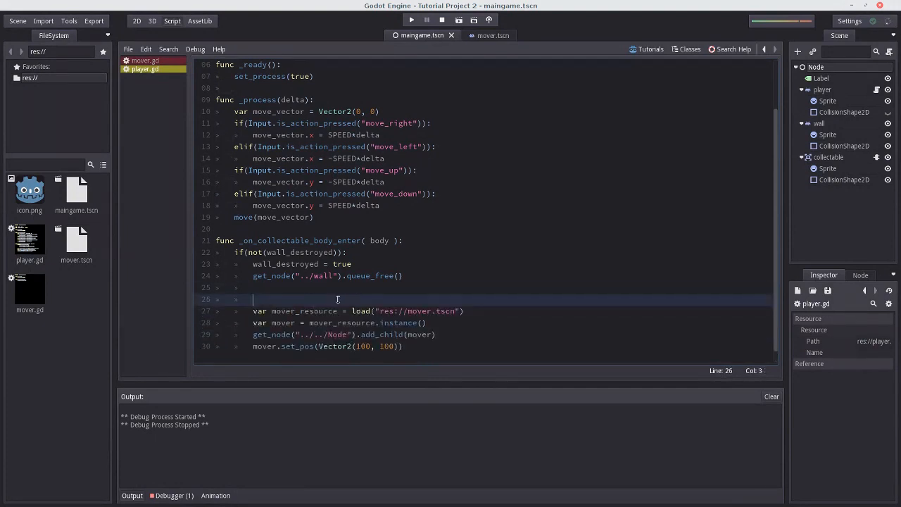
pyautogui.write('if(body ==')
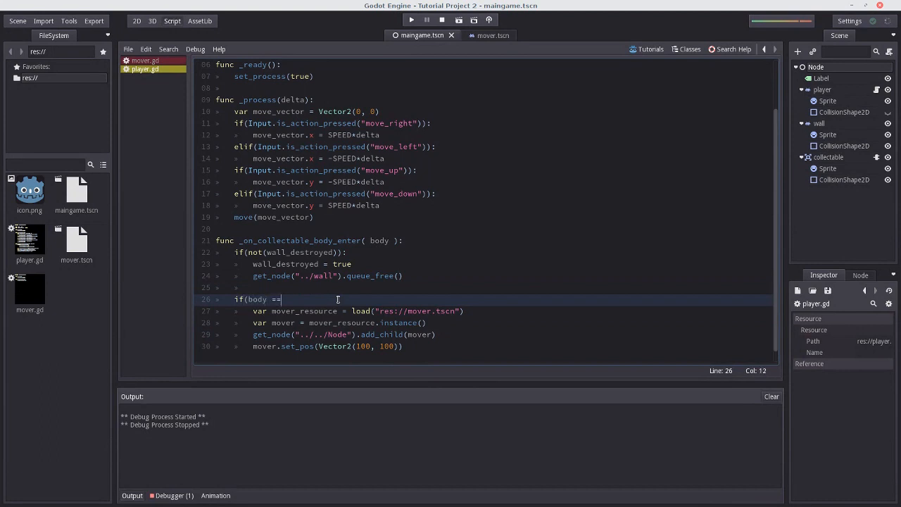
pyautogui.write('self):')
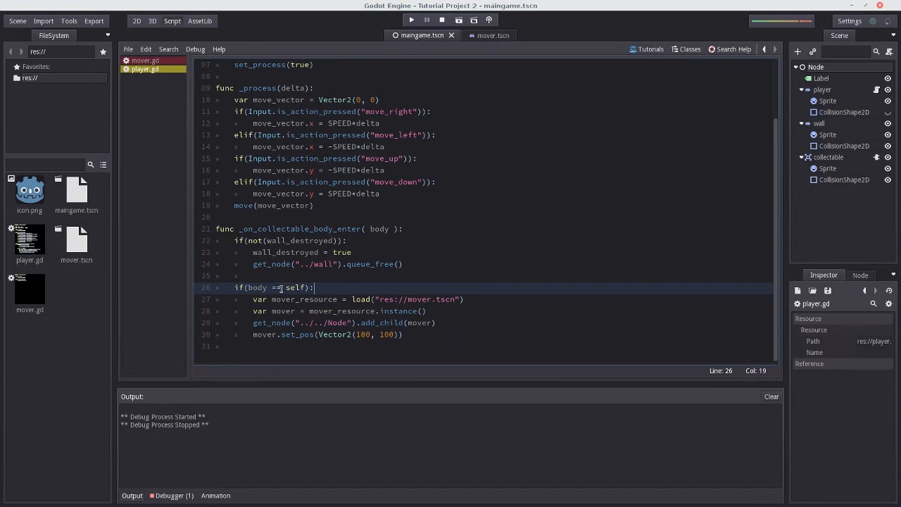
pyautogui.doubleClick(378, 228)
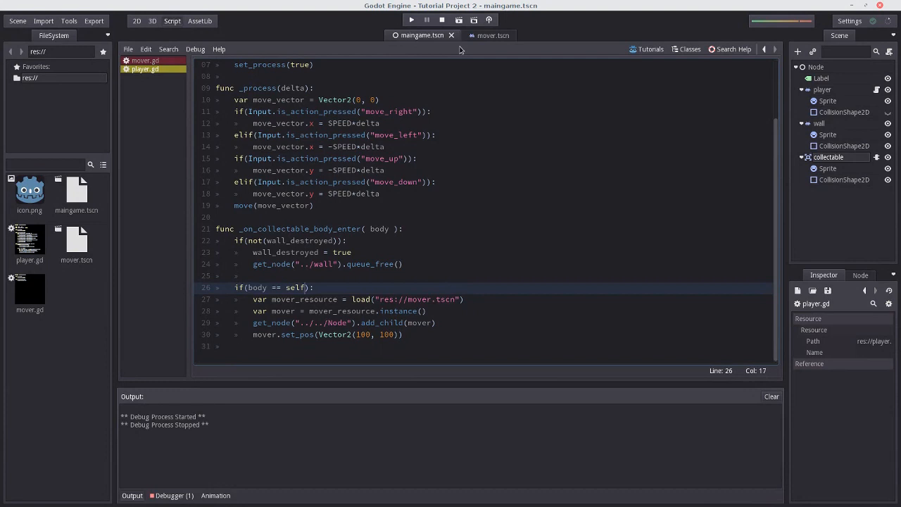
pyautogui.click(336, 265)
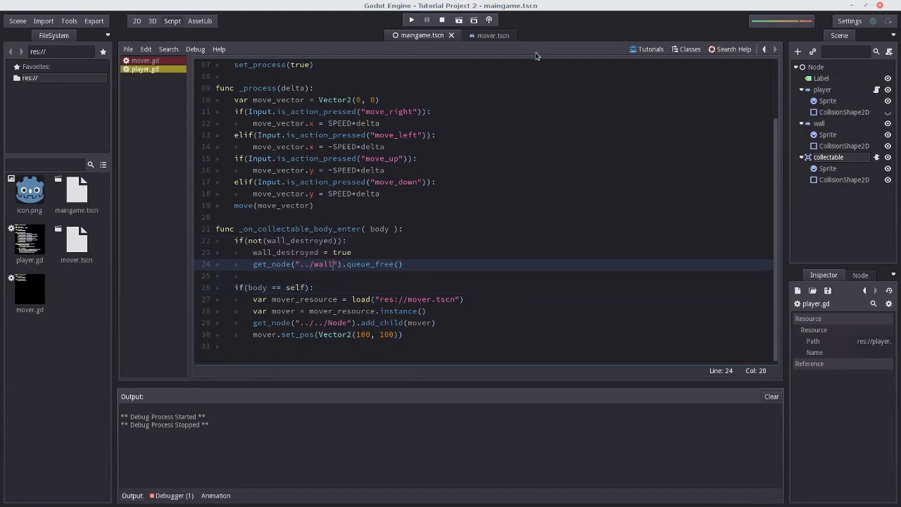
# Run the game to watch movers spawn, then close it and return to the spawn position line
pyautogui.click(411, 20)
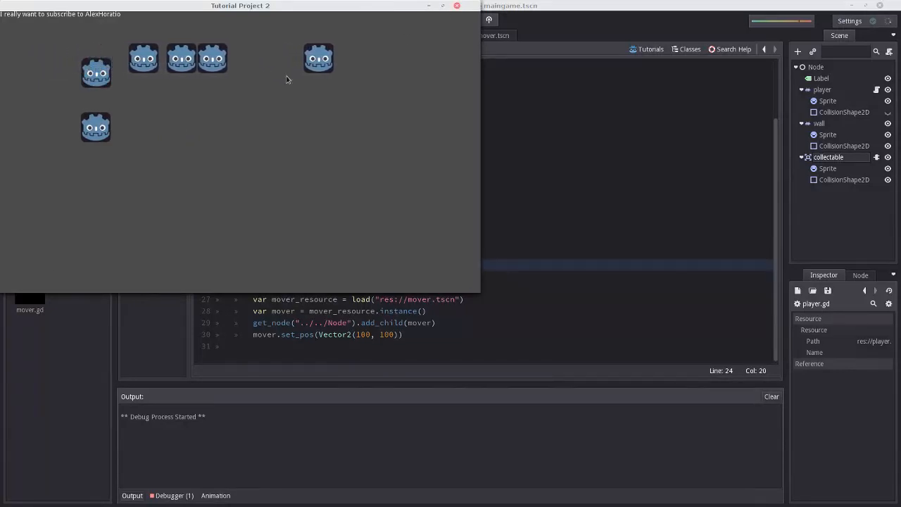
pyautogui.click(457, 5)
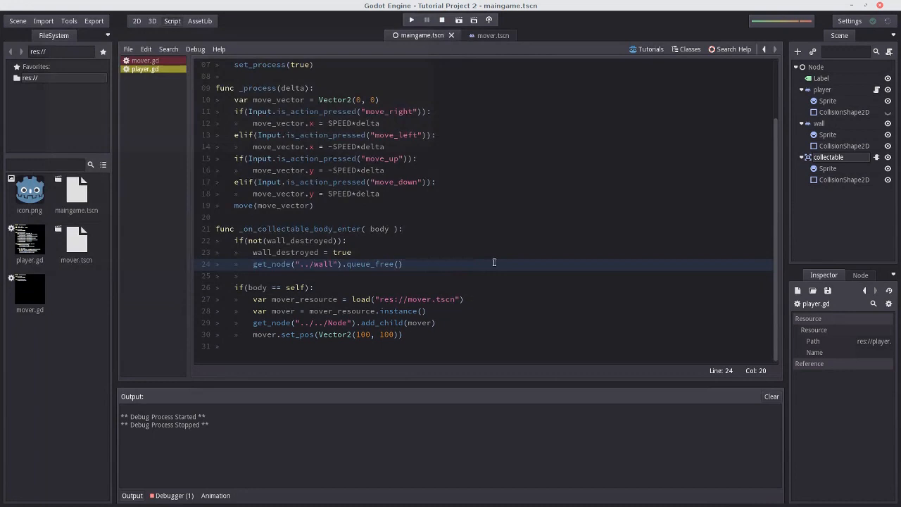
pyautogui.click(358, 335)
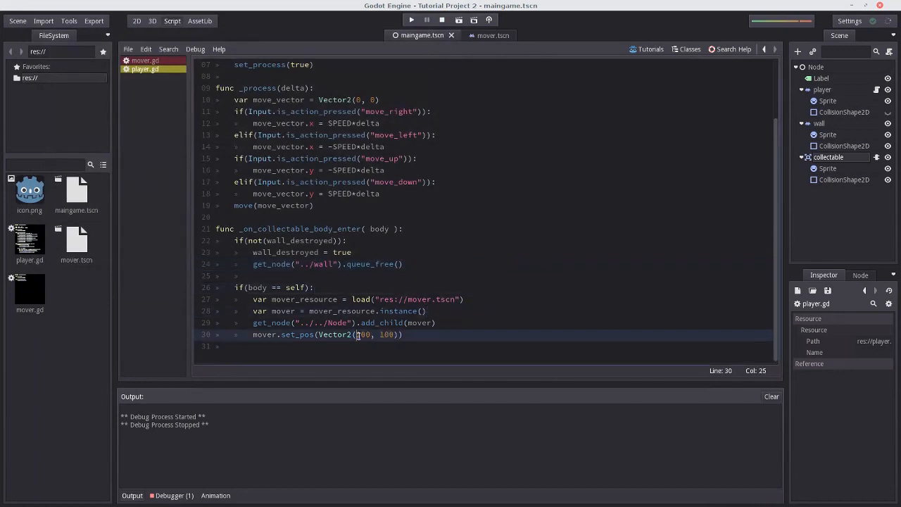
# Replace Vector2(100, 100) in set_pos with get_pos() and test-run the game
pyautogui.doubleClick(363, 335)
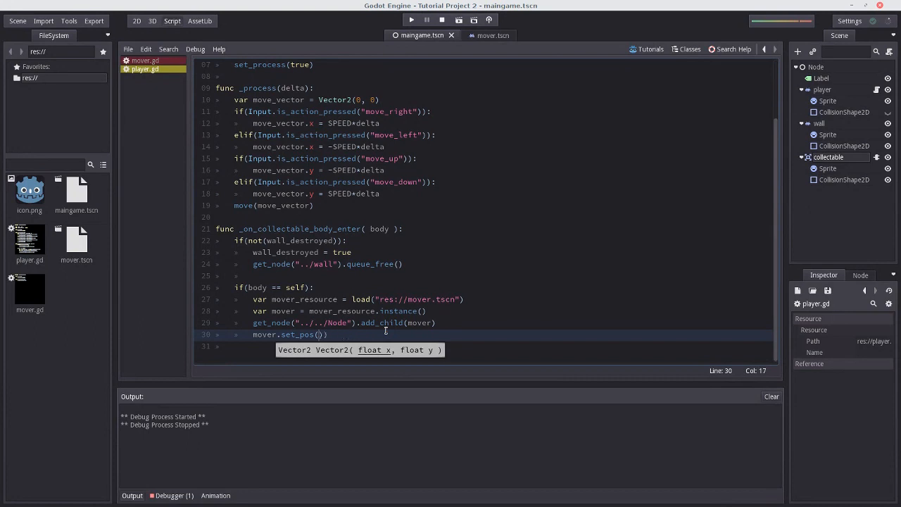
pyautogui.write('get-')
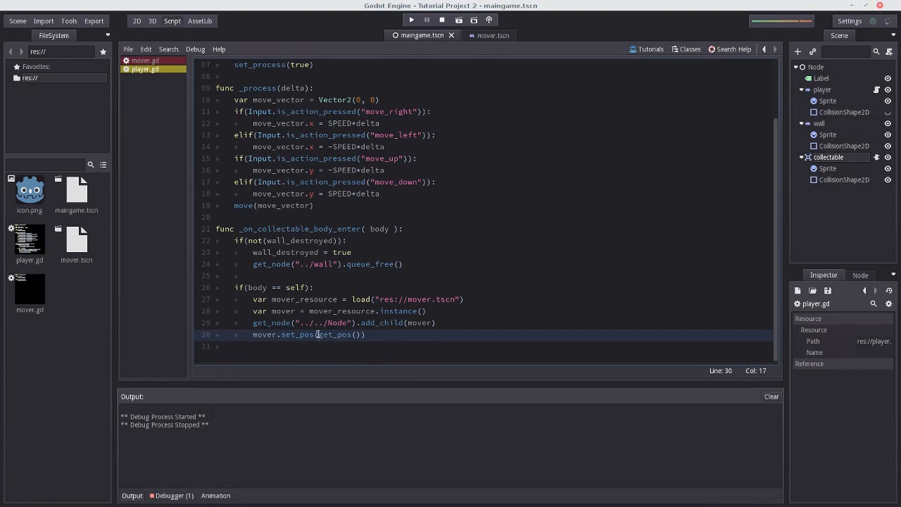
pyautogui.click(412, 19)
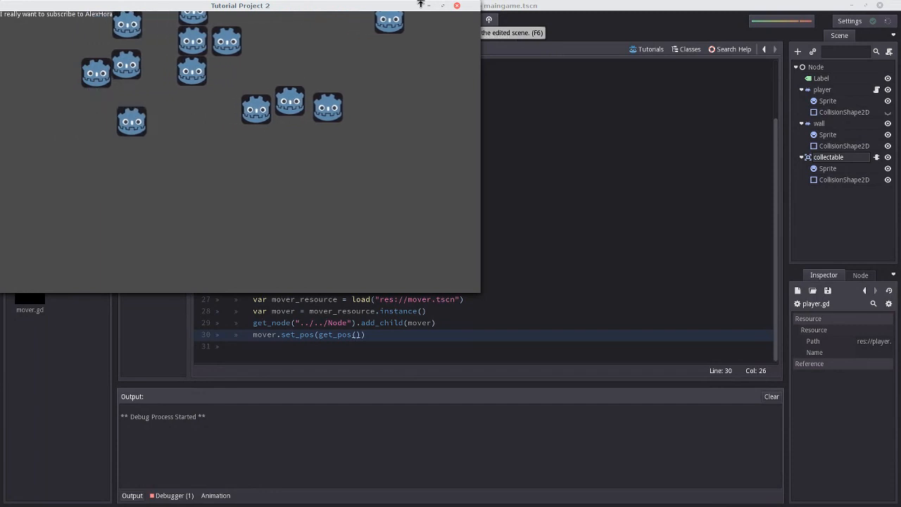
pyautogui.click(442, 20)
pyautogui.write('Vector2')
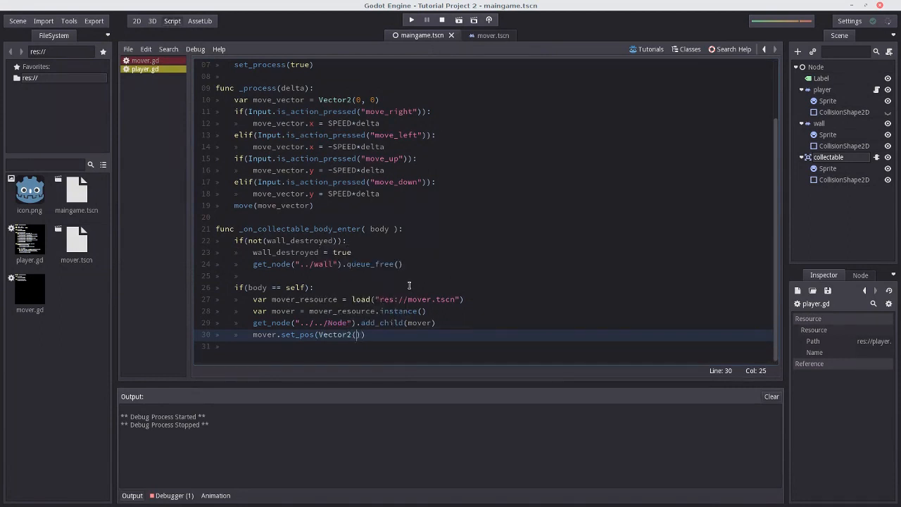
# Set the spawn position to Vector2(80 + randi()%40, 80 + randi()%40) and run the scene to test
pyautogui.write('10')
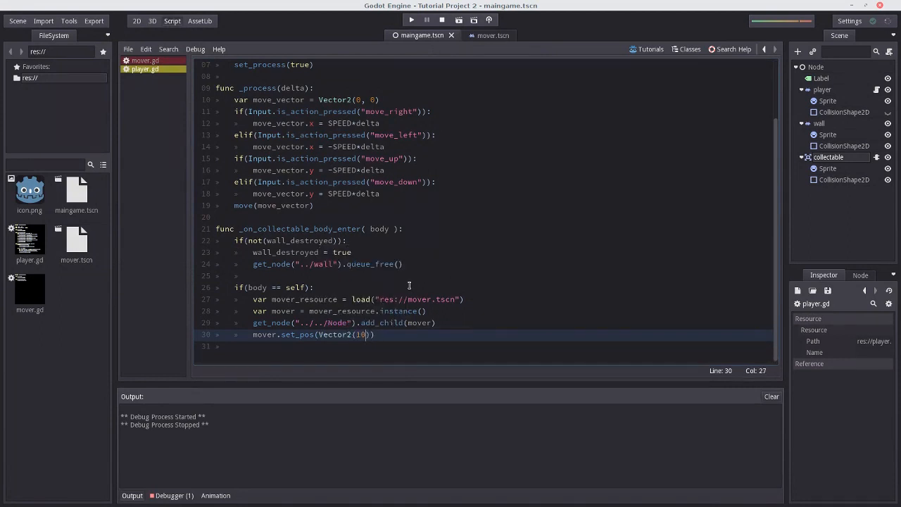
pyautogui.write('80 + randi(')
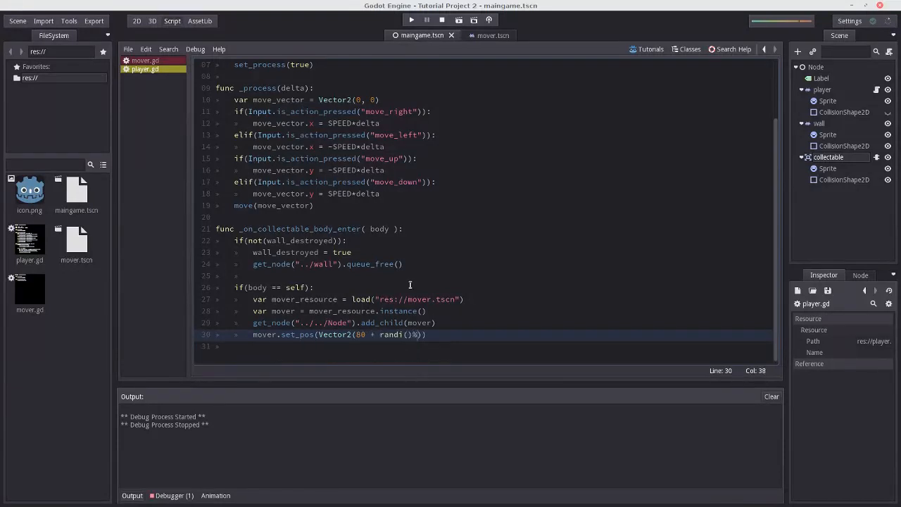
pyautogui.write('%40, 80')
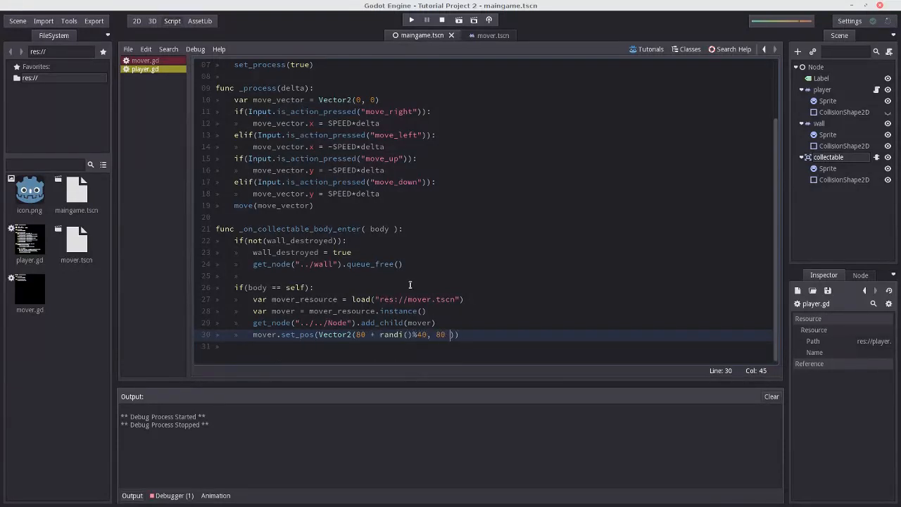
pyautogui.write('+ randi()')
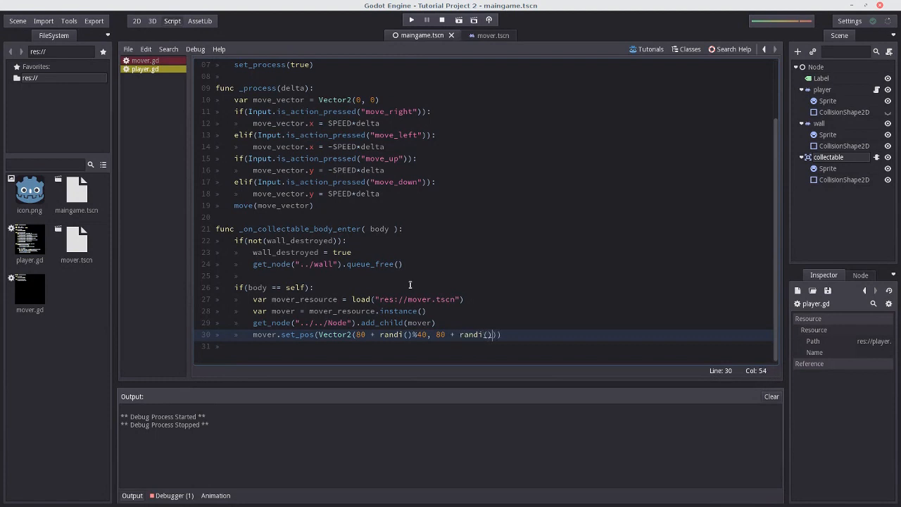
pyautogui.write('%40')
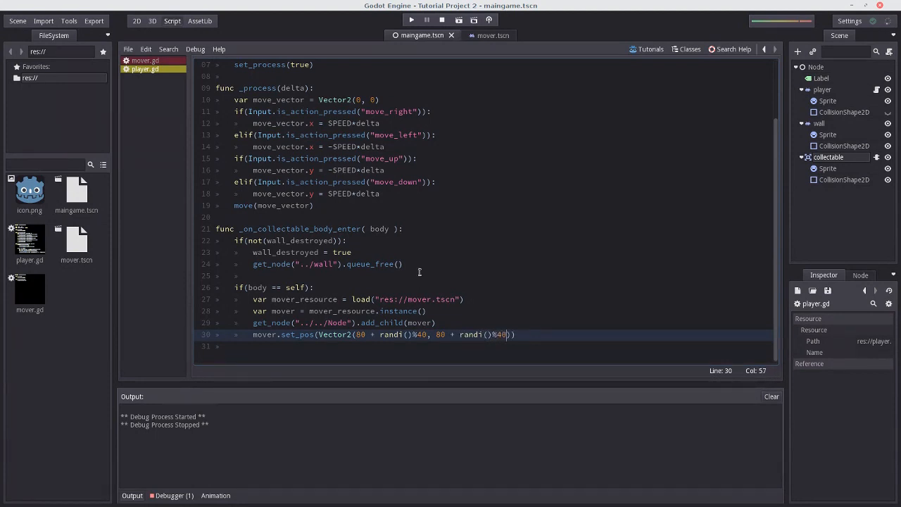
pyautogui.click(412, 19)
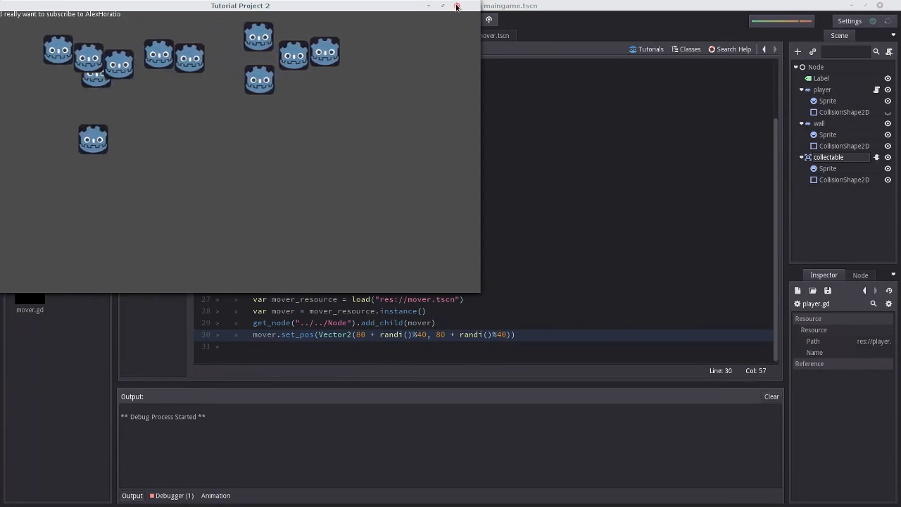
pyautogui.click(456, 6)
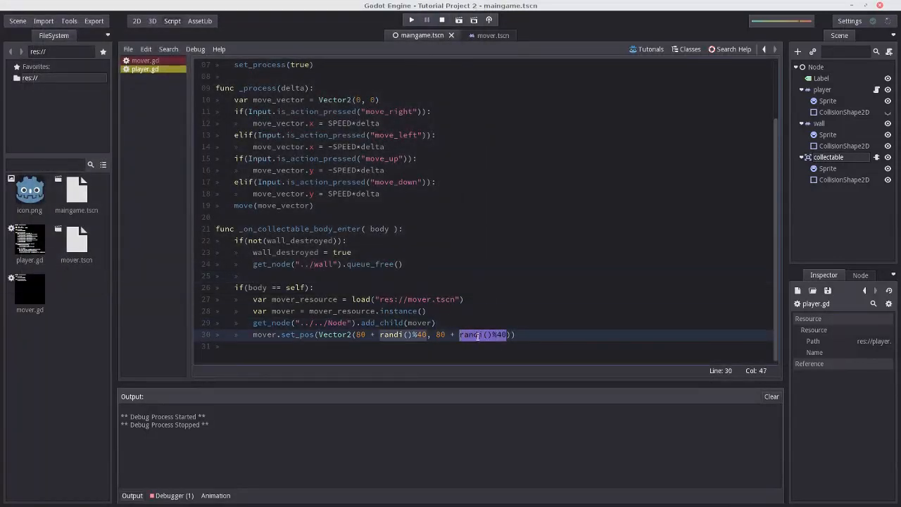
pyautogui.click(491, 335)
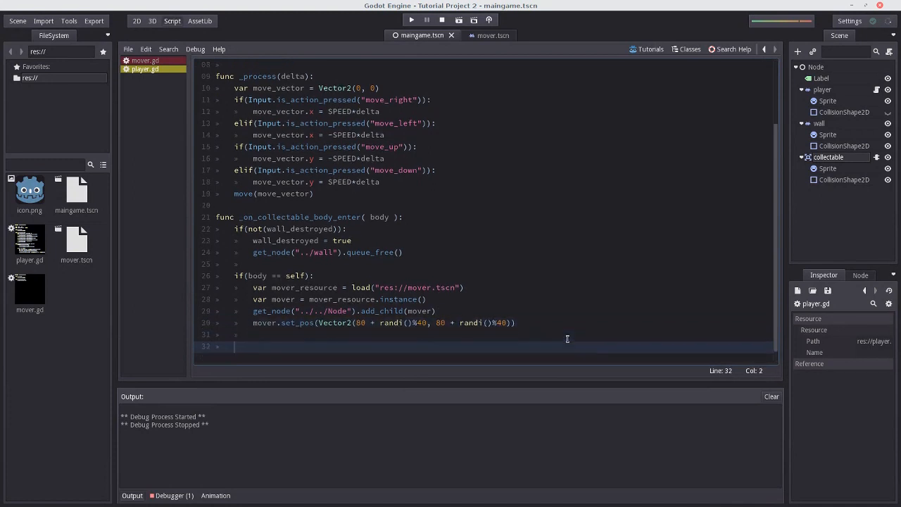
# Add print(randi()) below the spawn code and run the game to see the printed numbers
pyautogui.write('print(')
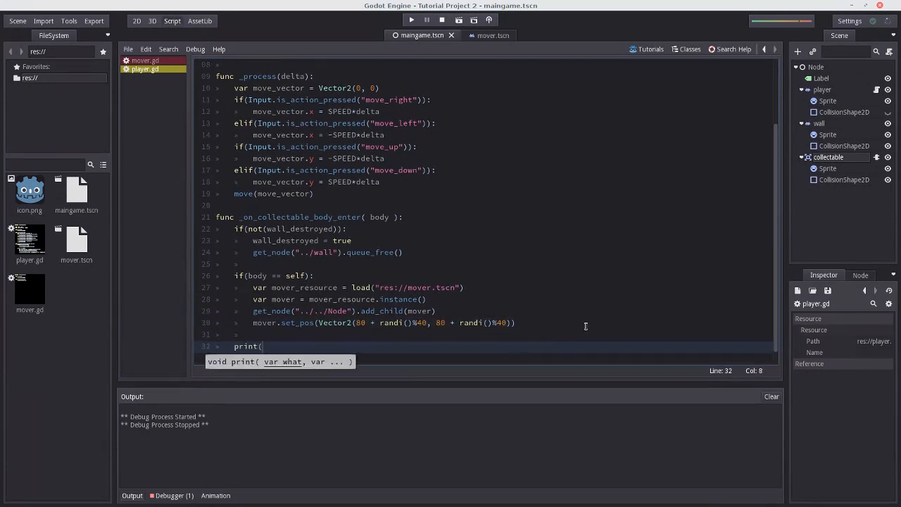
pyautogui.write('randi())')
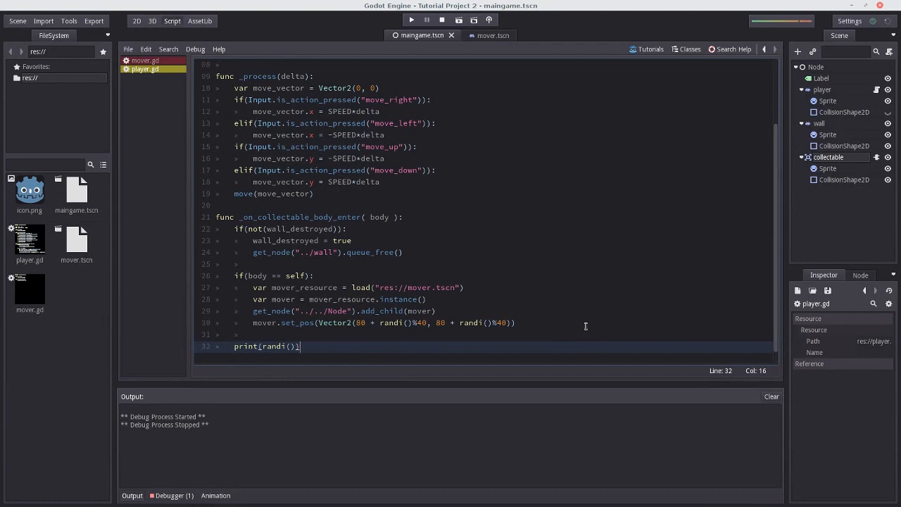
pyautogui.click(411, 19)
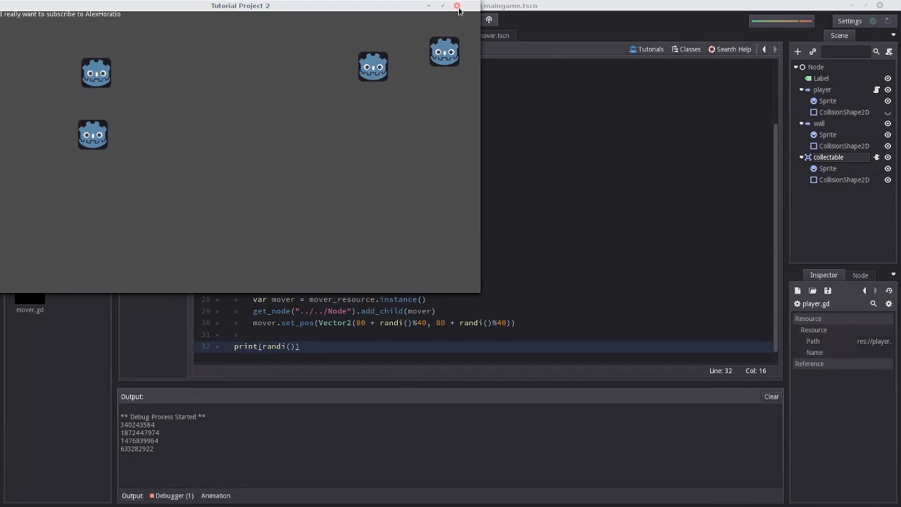
pyautogui.click(457, 5)
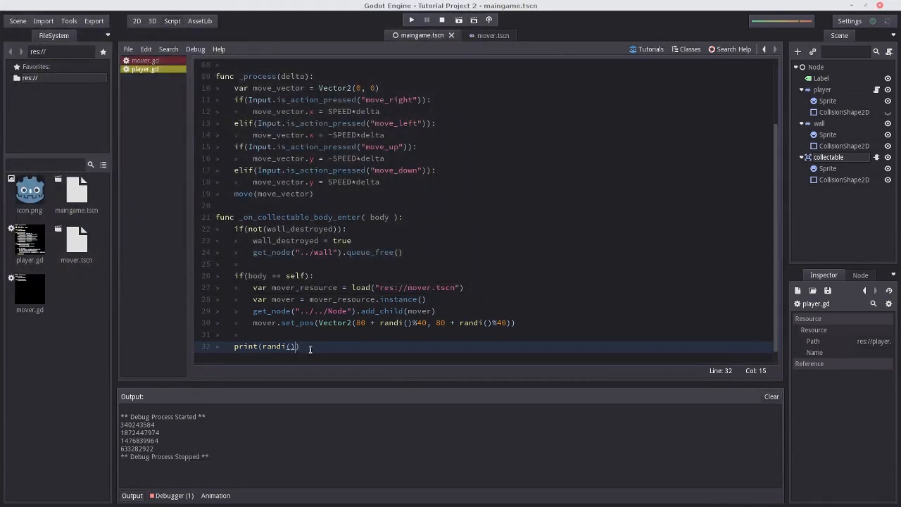
# Change it to print(randi()%10) and rerun to confirm values from 0 to 9
pyautogui.write('%')
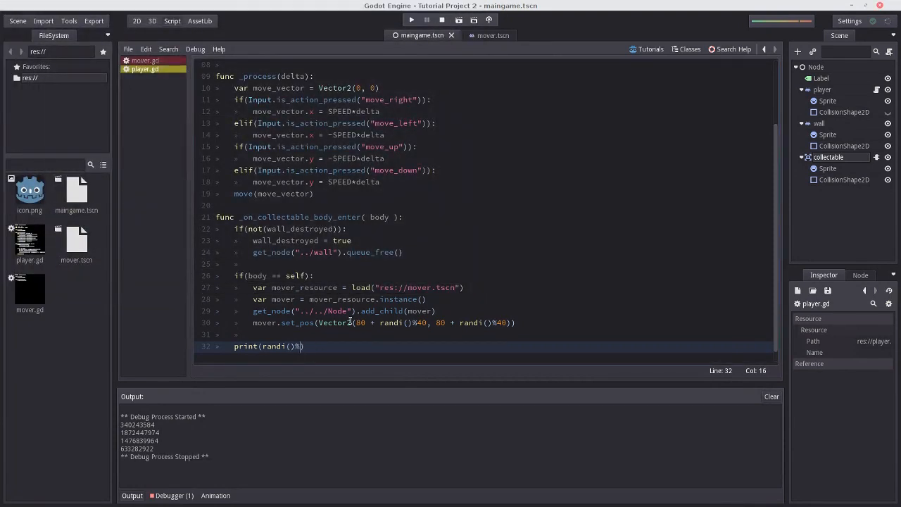
pyautogui.write('1')
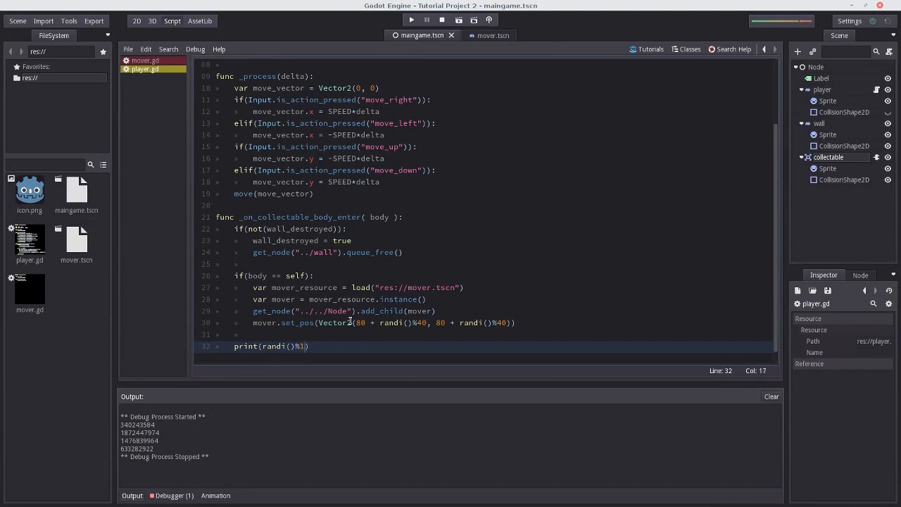
pyautogui.click(411, 20)
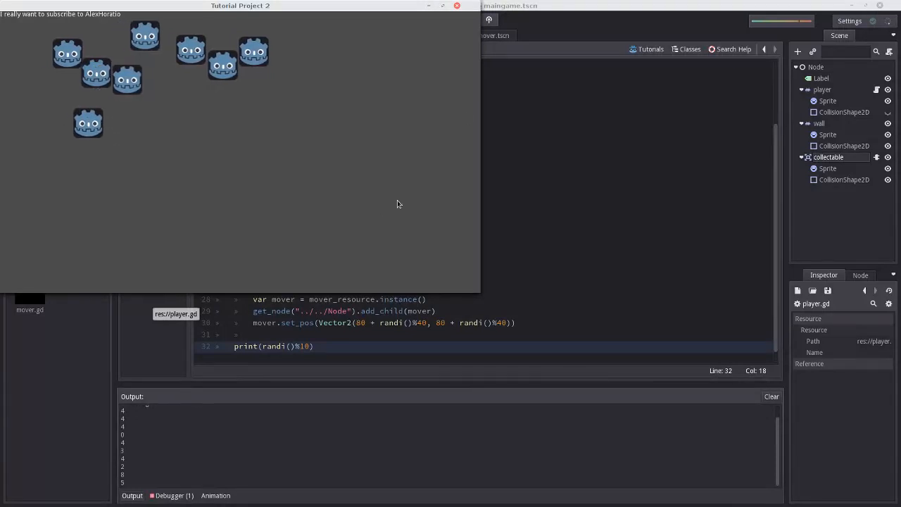
pyautogui.click(443, 20)
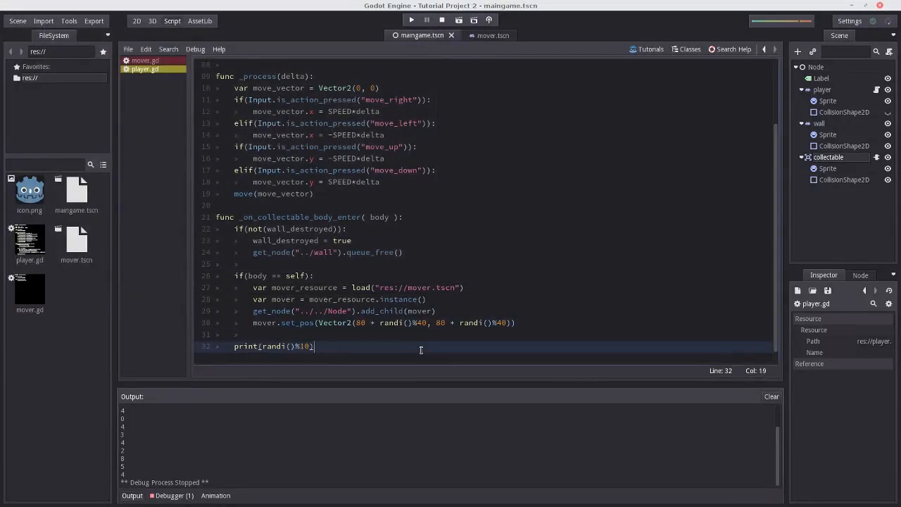
# Add randomize() in _ready() before set_process(true) to seed the random generator
pyautogui.scroll(3)
pyautogui.write('randomize')
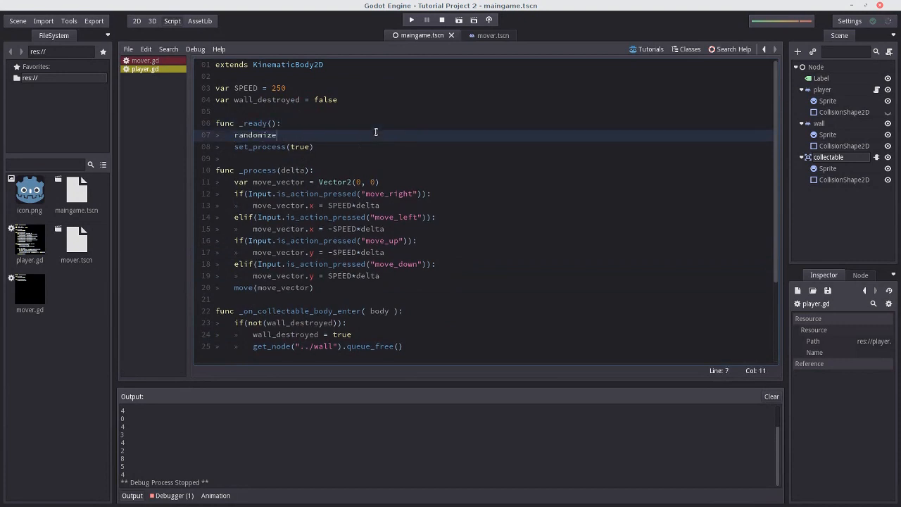
pyautogui.write('()')
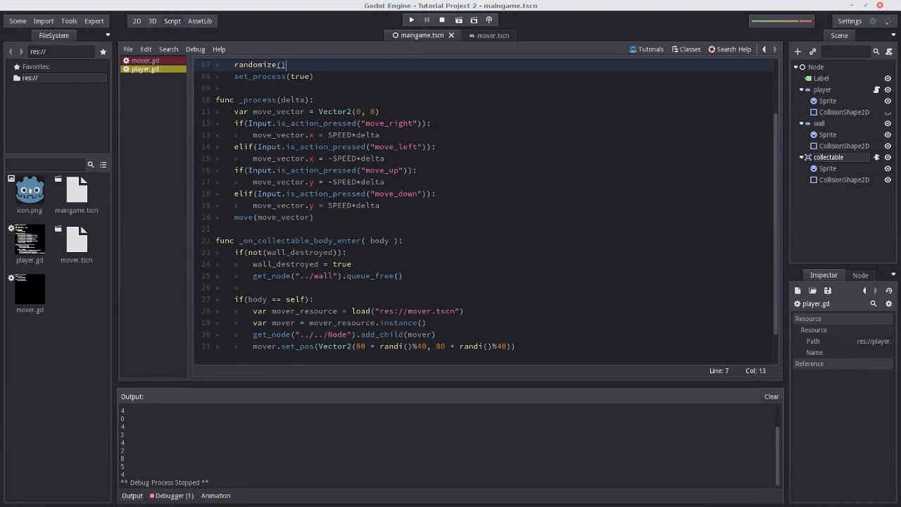
pyautogui.scroll(-3)
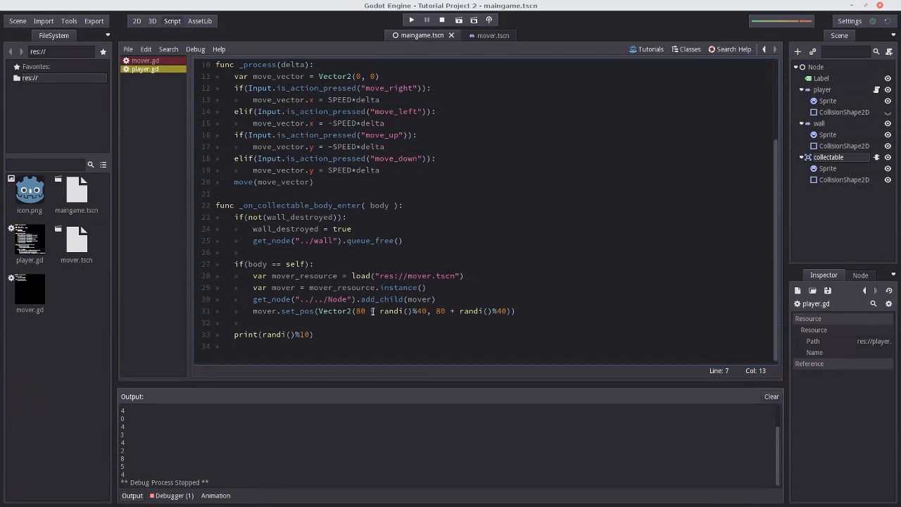
pyautogui.scroll(3)
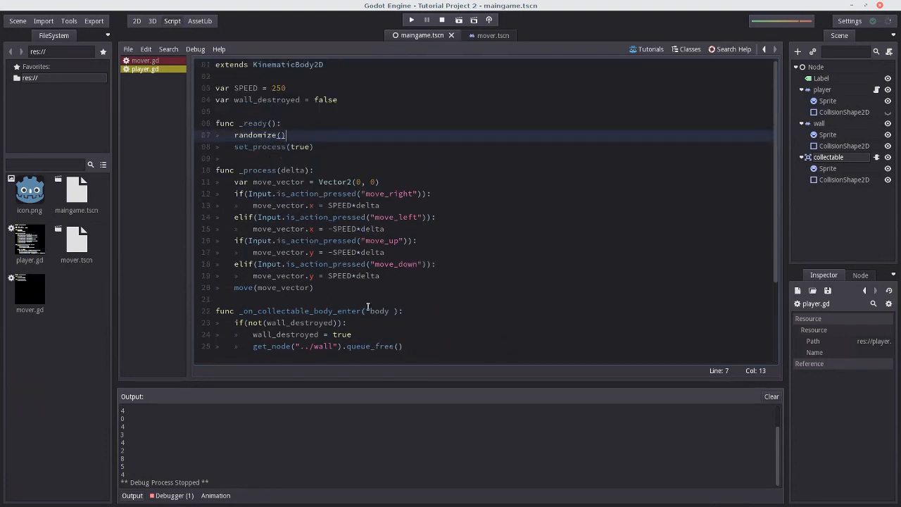
pyautogui.scroll(-3)
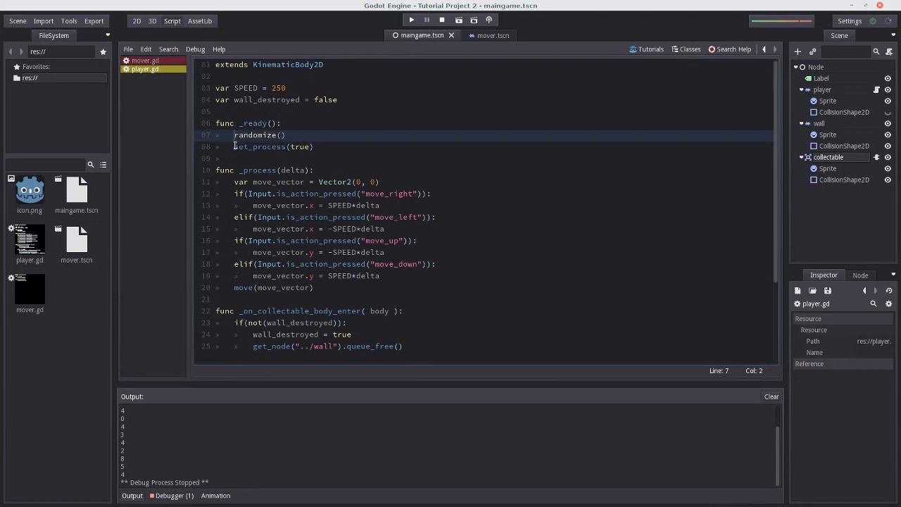
pyautogui.scroll(-3)
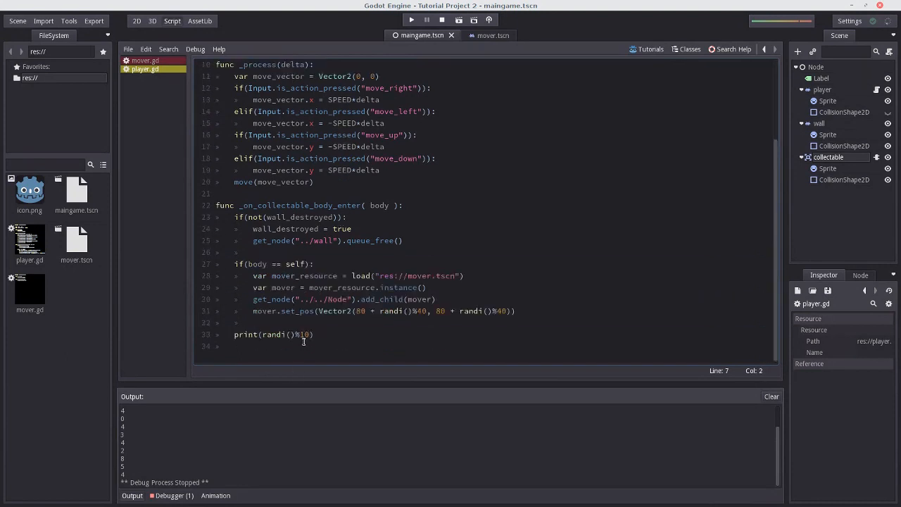
pyautogui.click(307, 335)
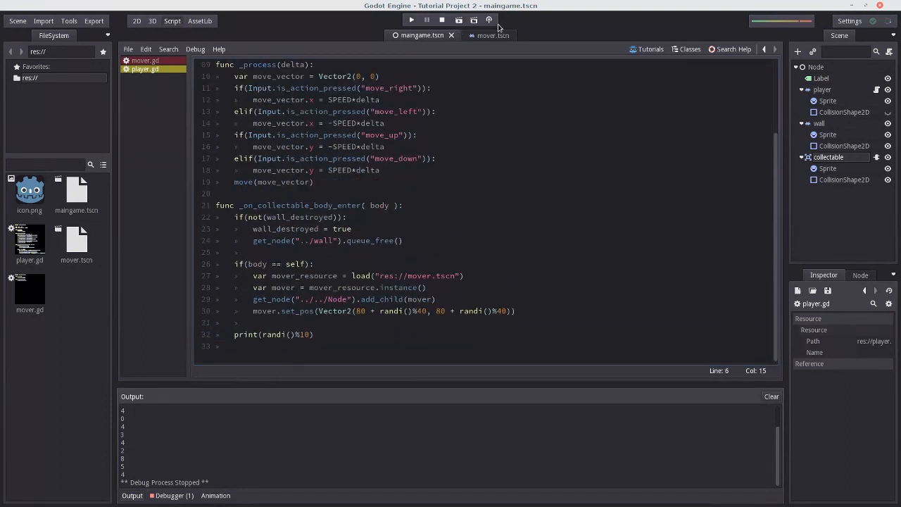
pyautogui.click(411, 20)
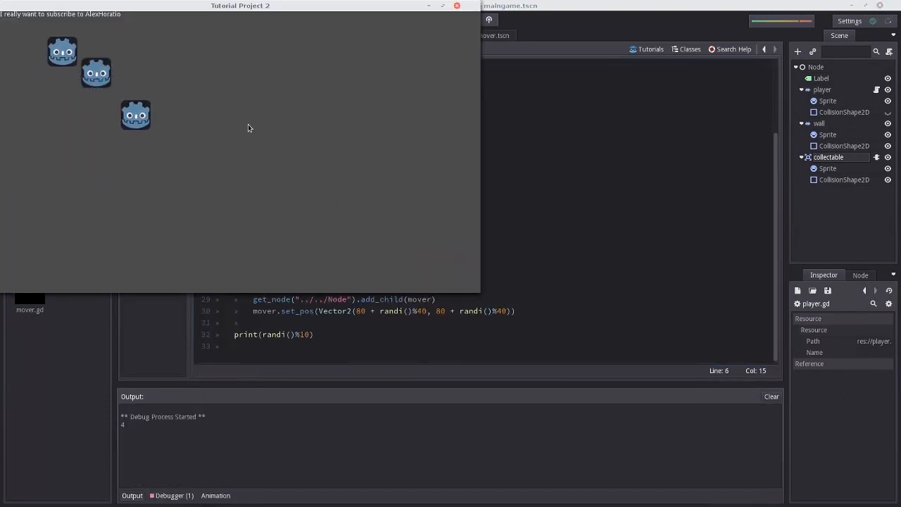
pyautogui.click(443, 20)
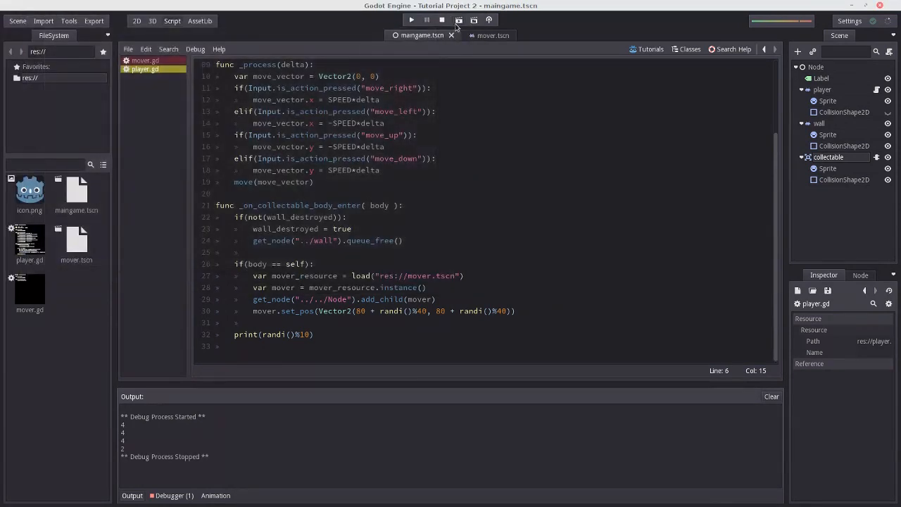
pyautogui.click(411, 20)
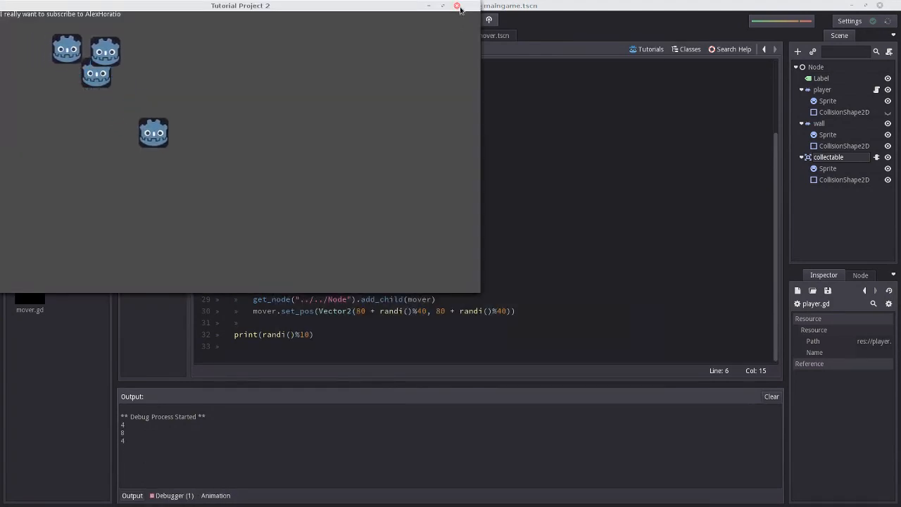
pyautogui.click(456, 6)
pyautogui.write('randomize()')
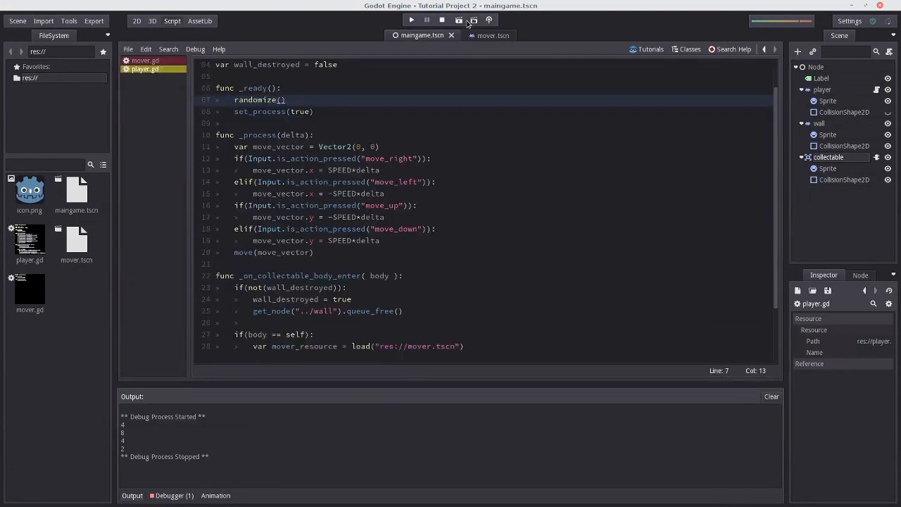
pyautogui.click(411, 20)
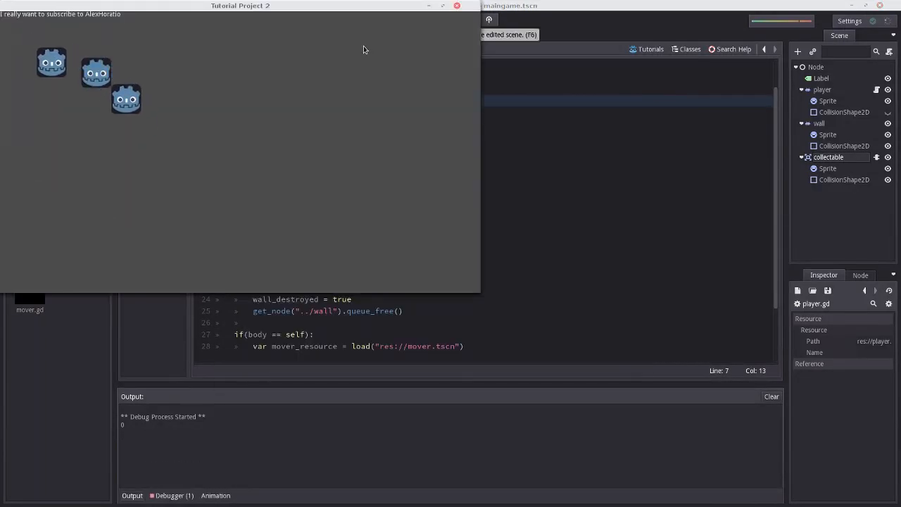
pyautogui.click(442, 19)
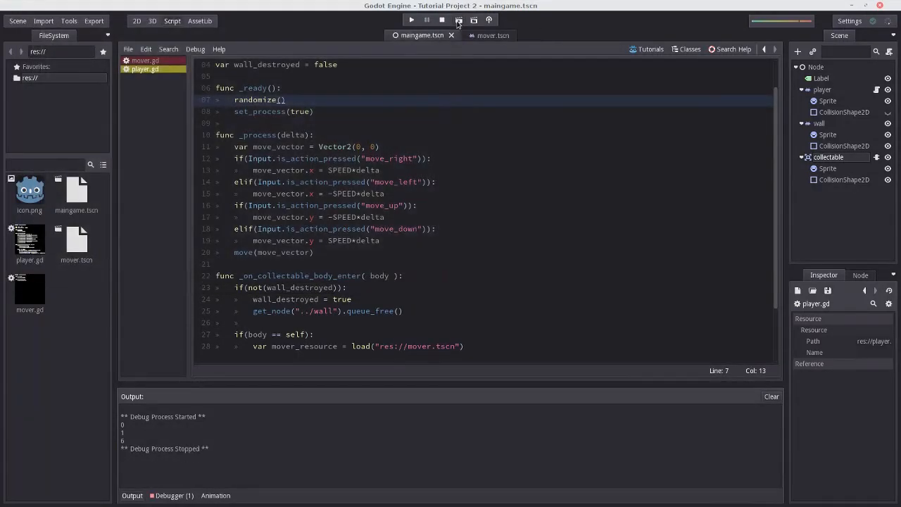
pyautogui.click(411, 20)
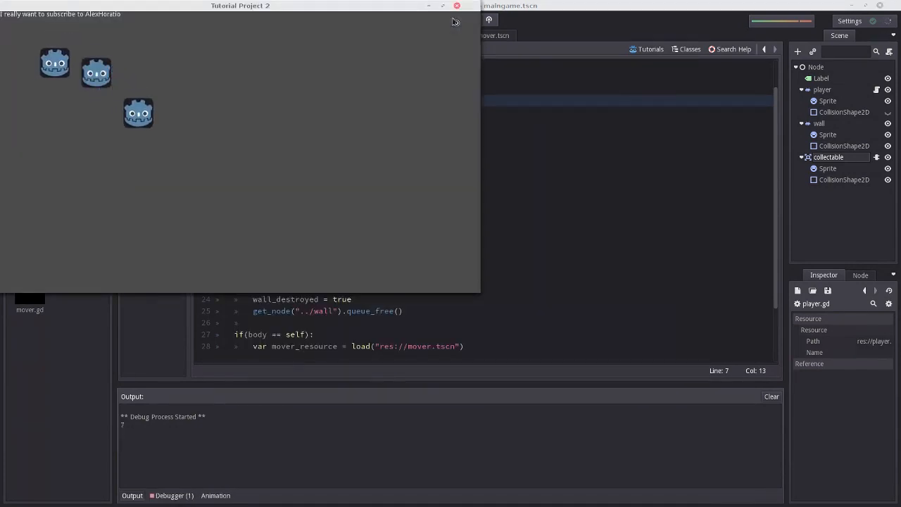
pyautogui.click(443, 20)
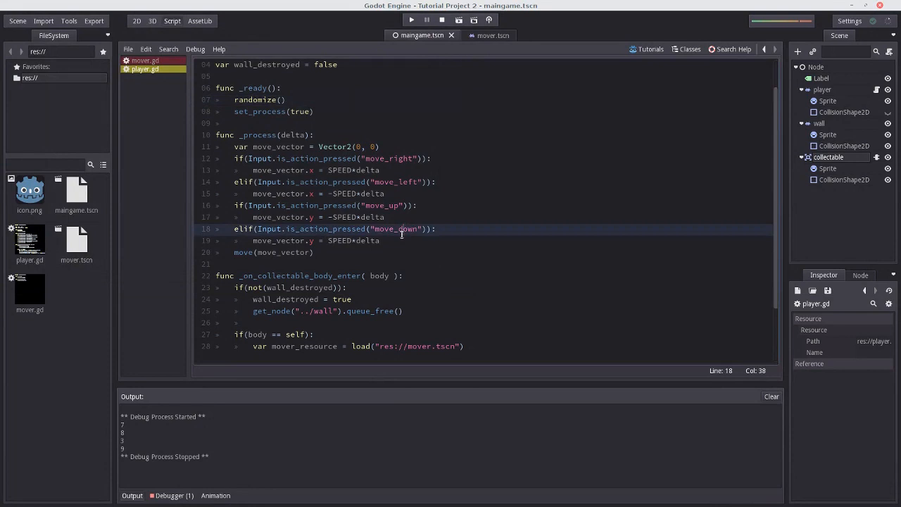
pyautogui.scroll(-3)
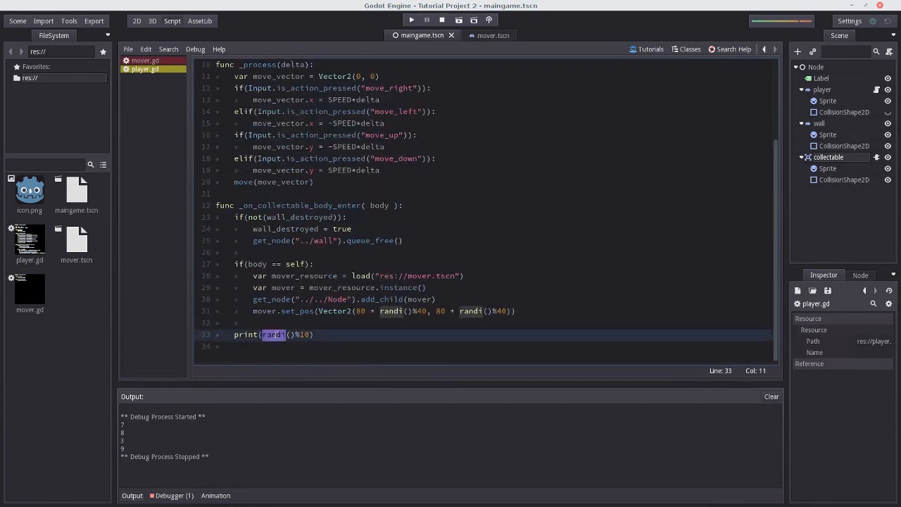
# Edit the spawn offsets to use randi()%41 on both axes
pyautogui.click(309, 335)
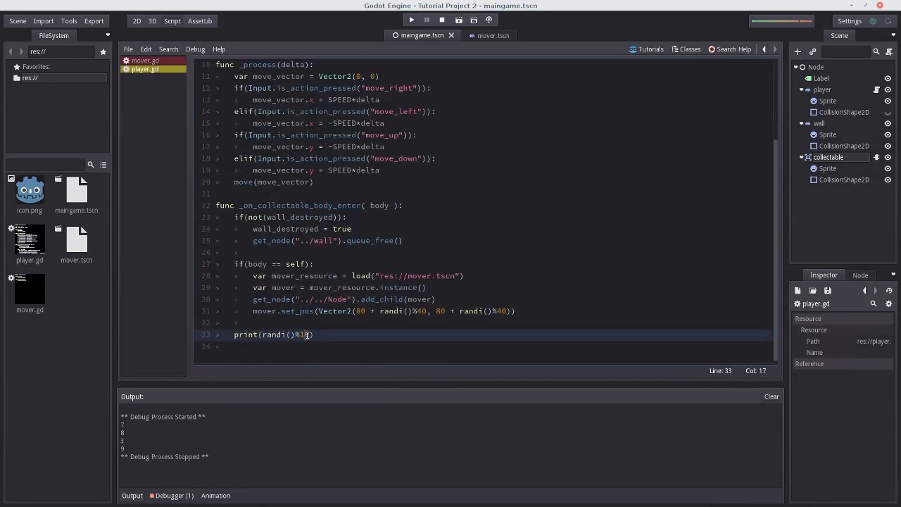
pyautogui.write('0')
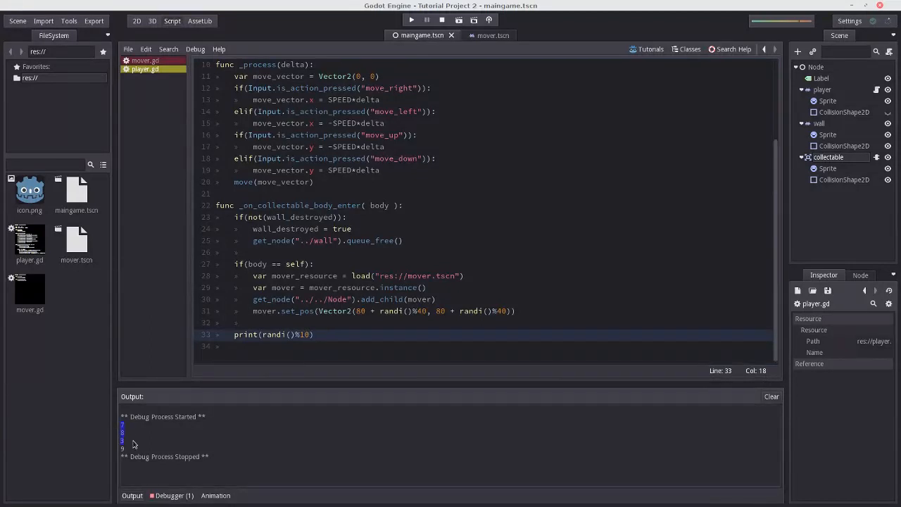
pyautogui.click(352, 311)
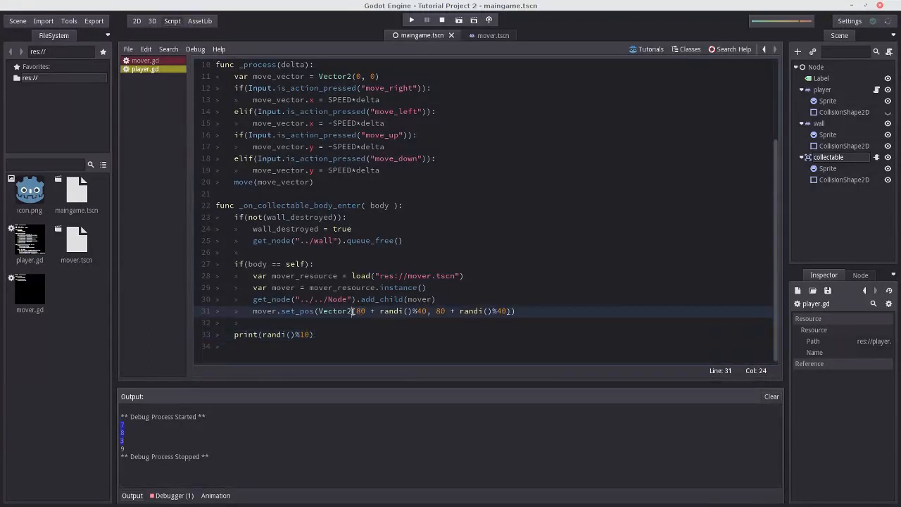
pyautogui.doubleClick(360, 311)
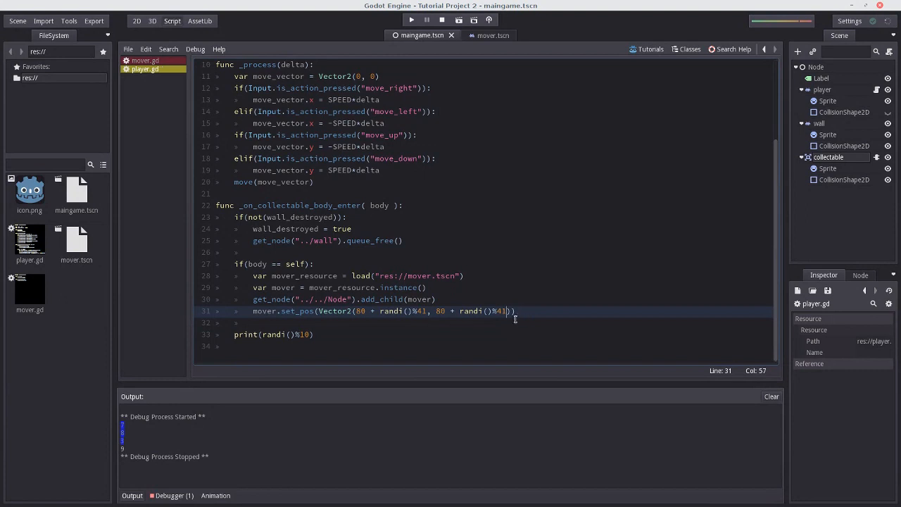
# Run the scene to check that movers scatter, then stop it
pyautogui.click(411, 20)
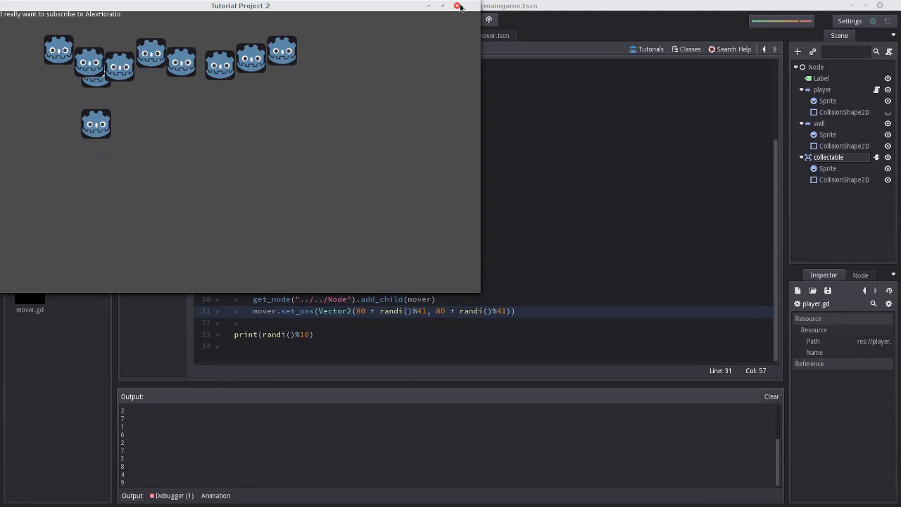
pyautogui.click(442, 20)
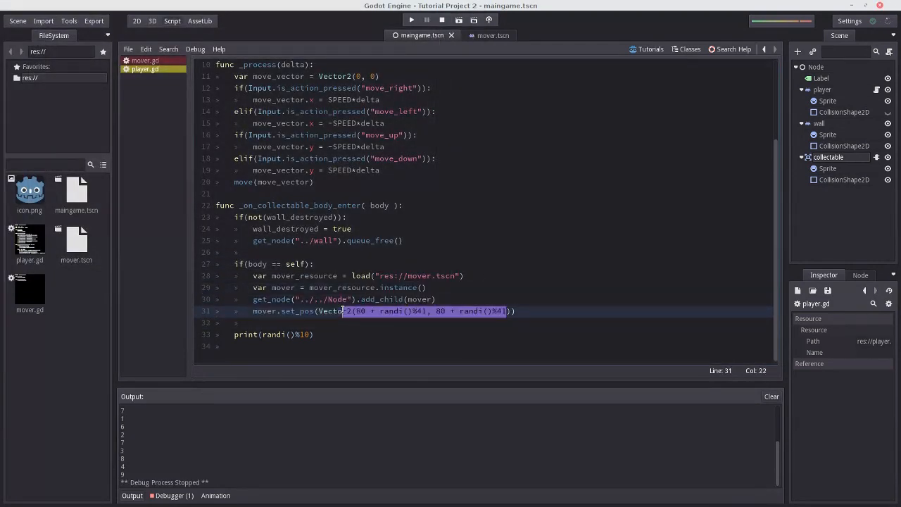
# Replace the spawn position with Vector2(100, 100) and remove the print and randomize() calls
pyautogui.press('Delete')
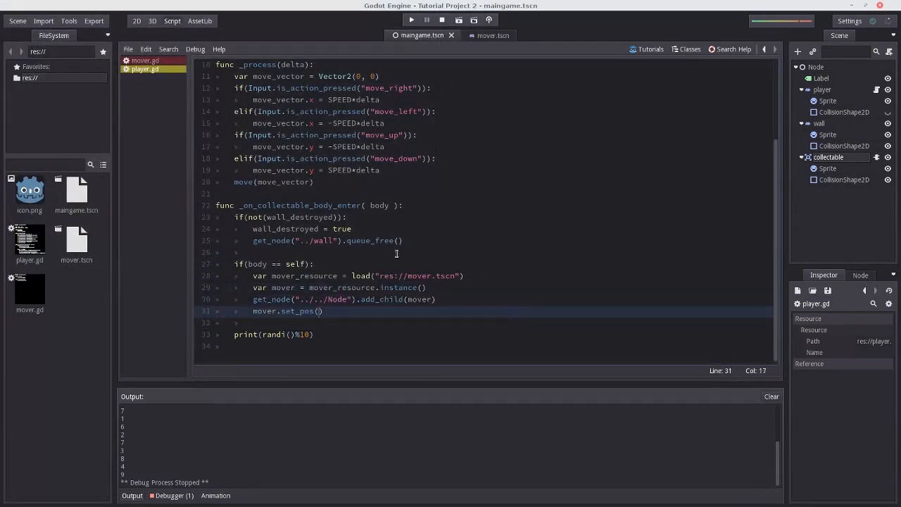
pyautogui.write('Vector2(100, 100')
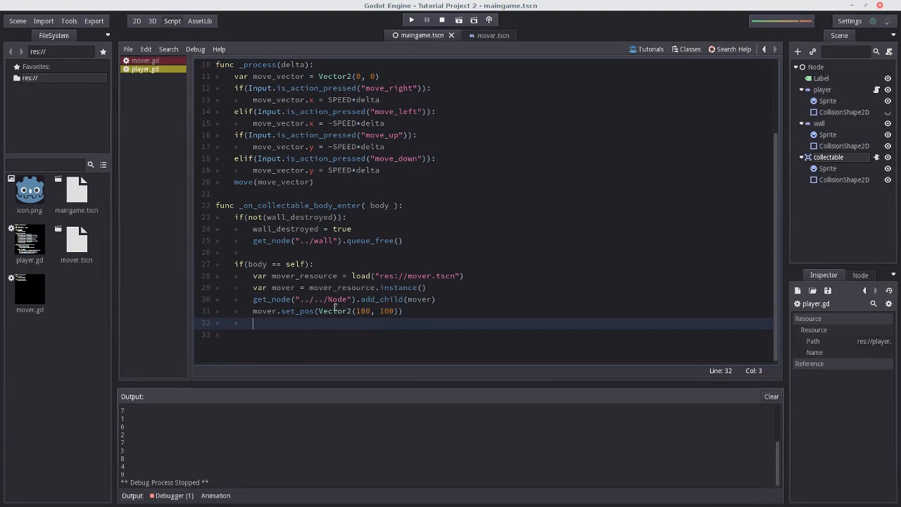
pyautogui.scroll(3)
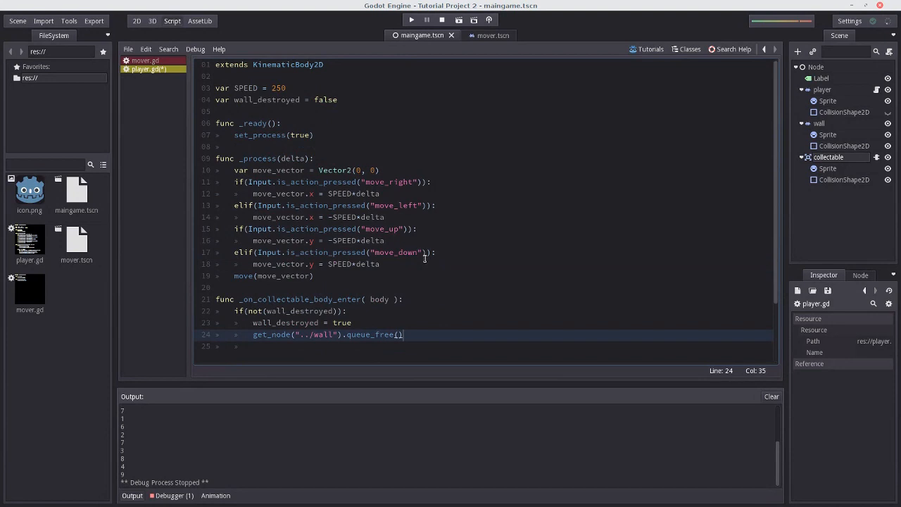
pyautogui.scroll(-3)
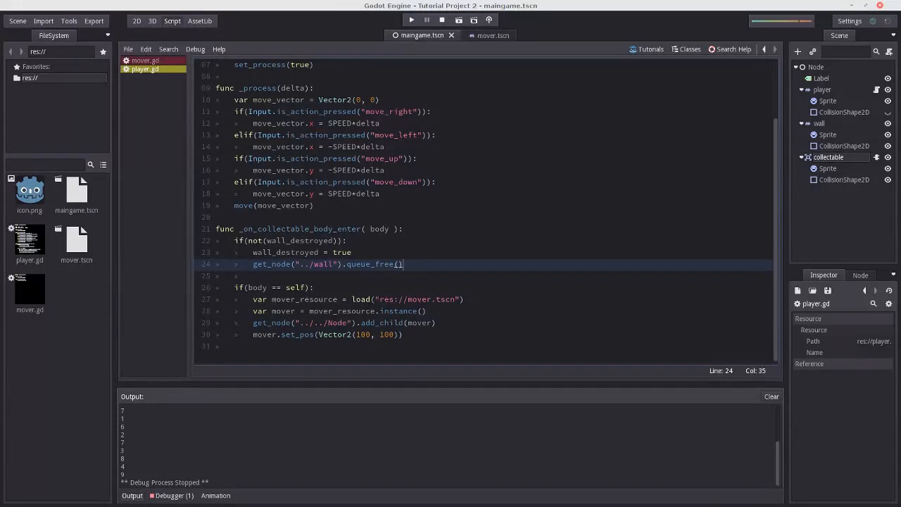
pyautogui.moveTo(129, 421)
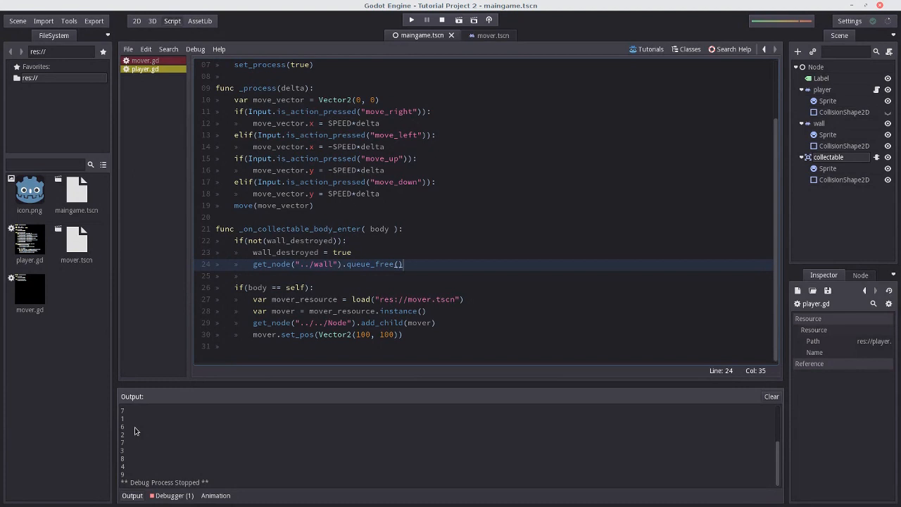
pyautogui.moveTo(129, 431)
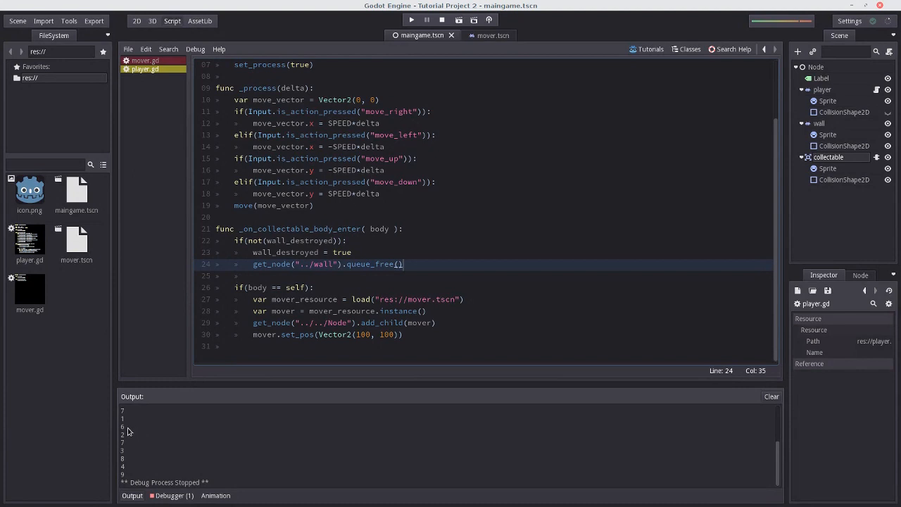
pyautogui.moveTo(425, 407)
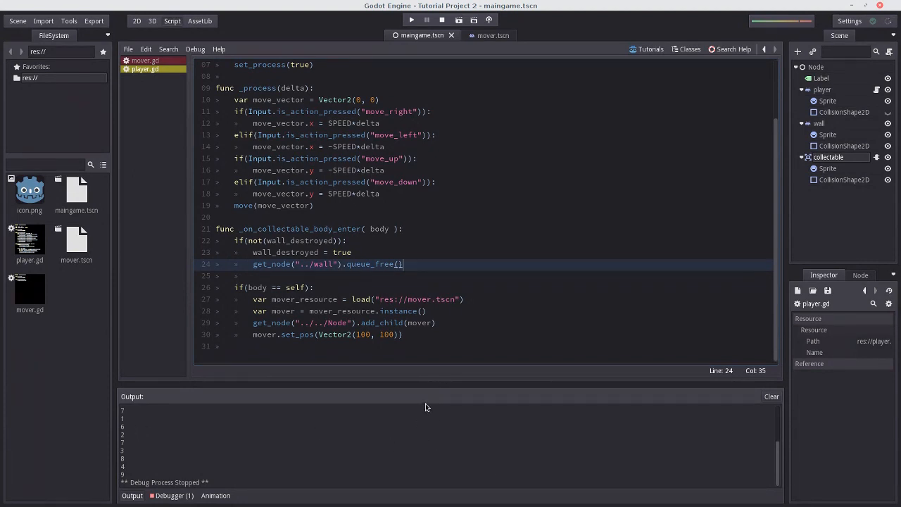
pyautogui.moveTo(419, 399)
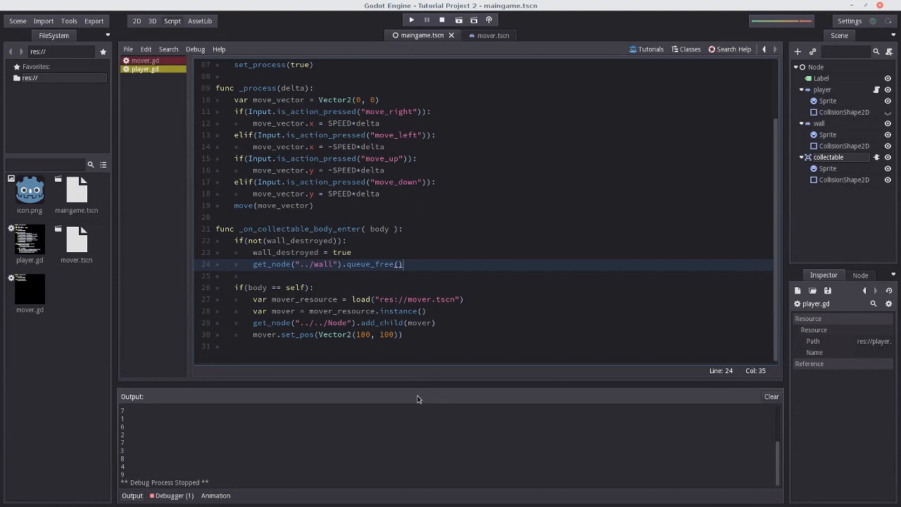